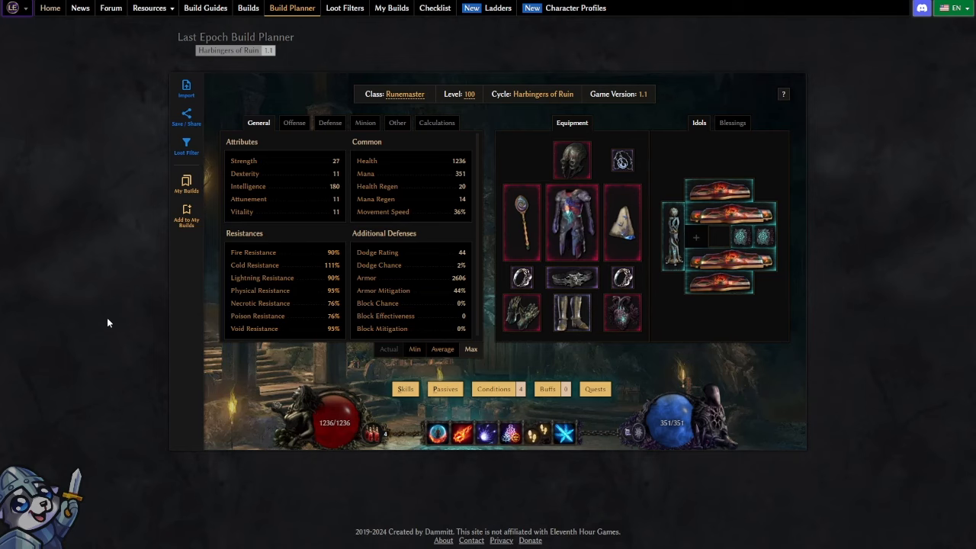
mouse_move(363, 396)
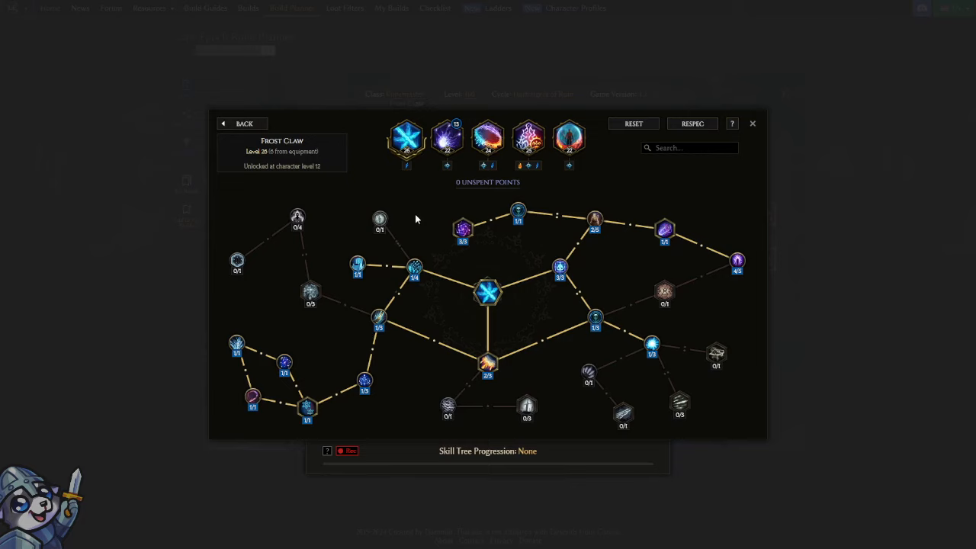
mouse_move(421, 217)
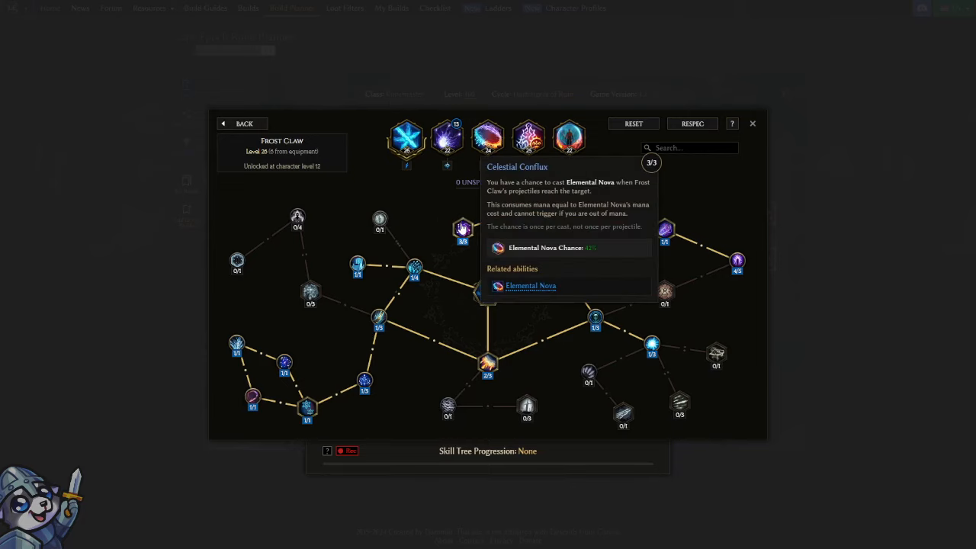
mouse_move(735, 259)
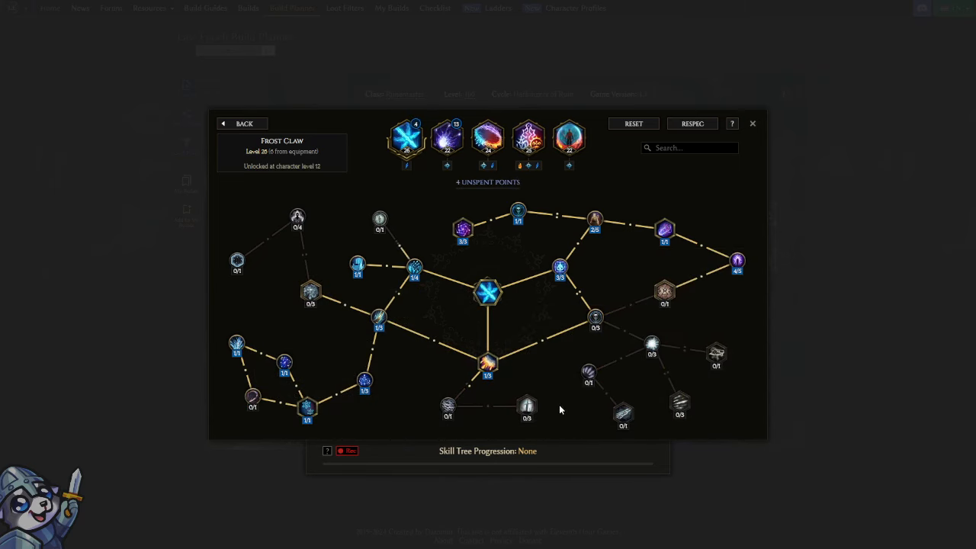
left_click(752, 124)
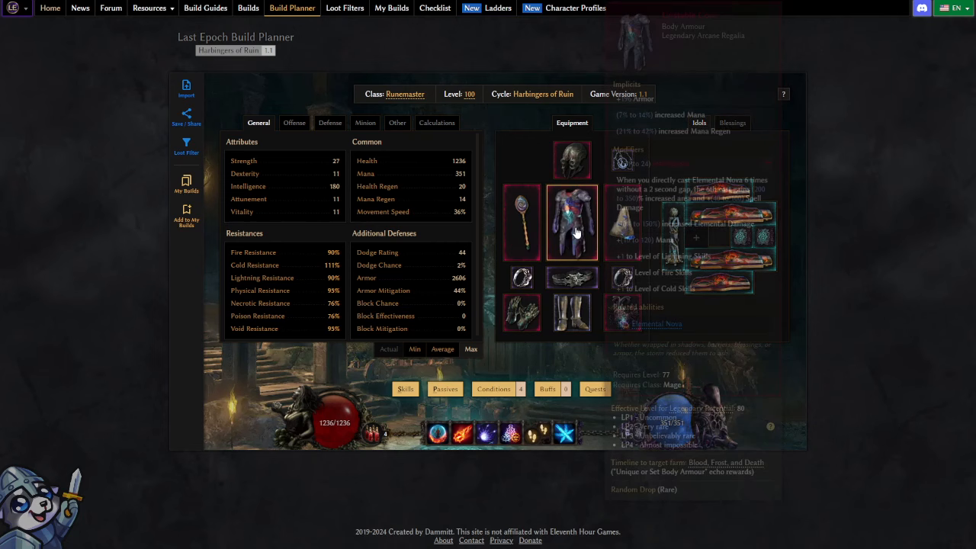
mouse_move(622, 313)
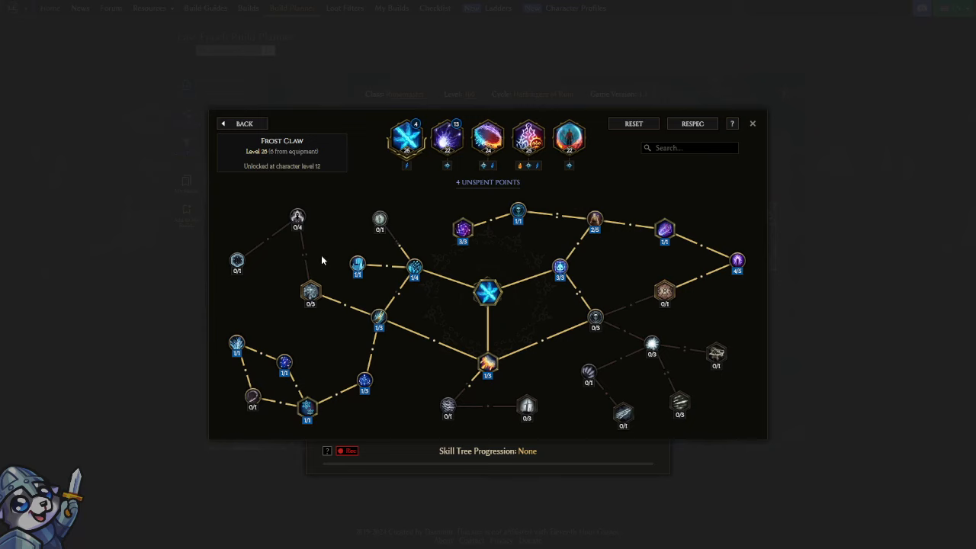
mouse_move(262, 428)
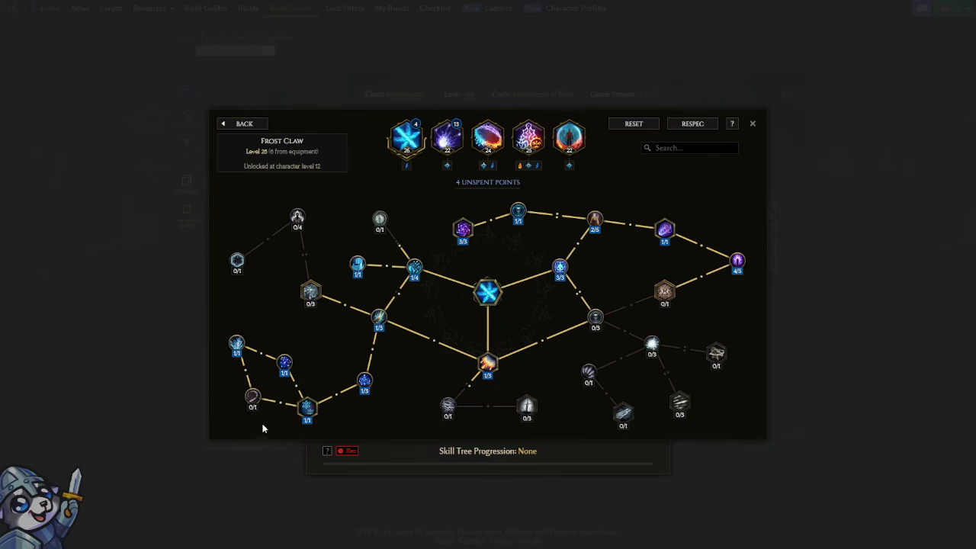
mouse_move(253, 398)
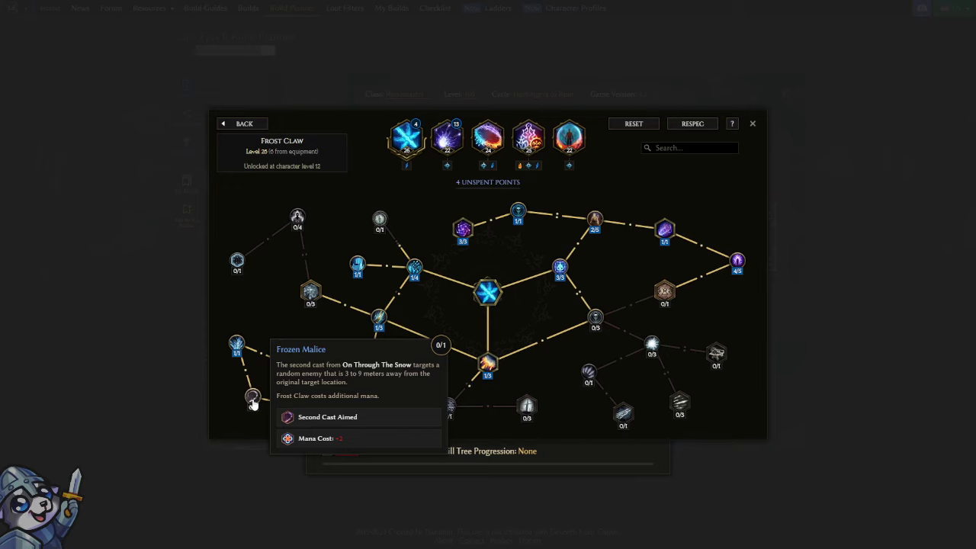
left_click(252, 397)
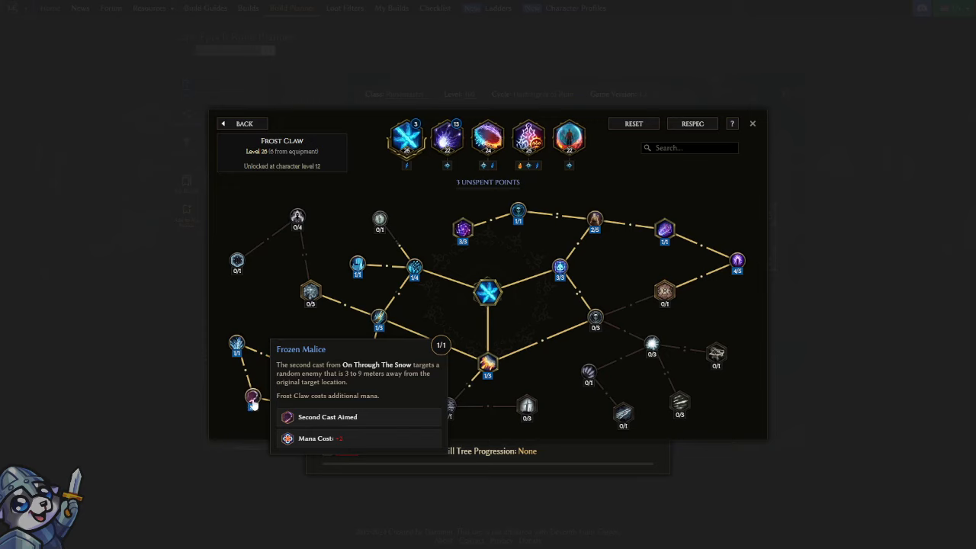
mouse_move(595, 319)
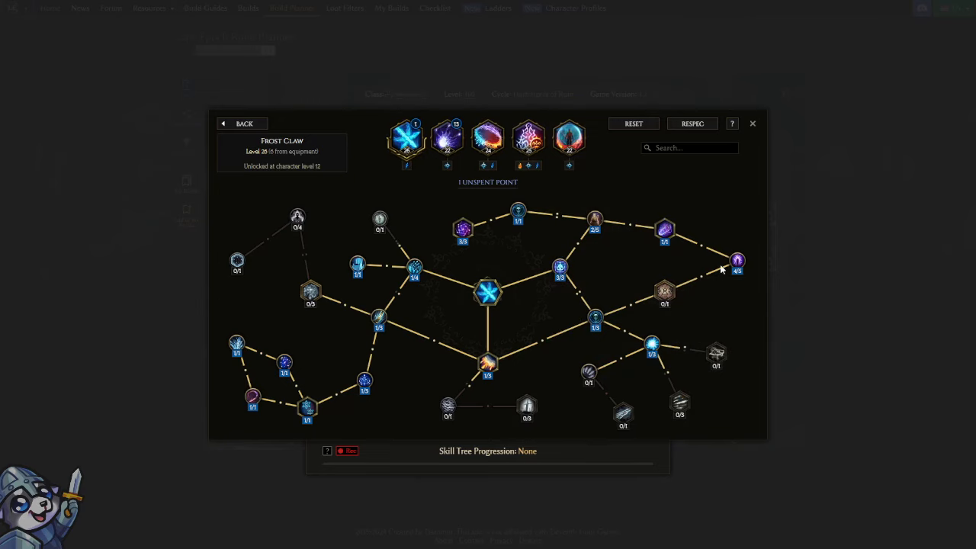
left_click(738, 261)
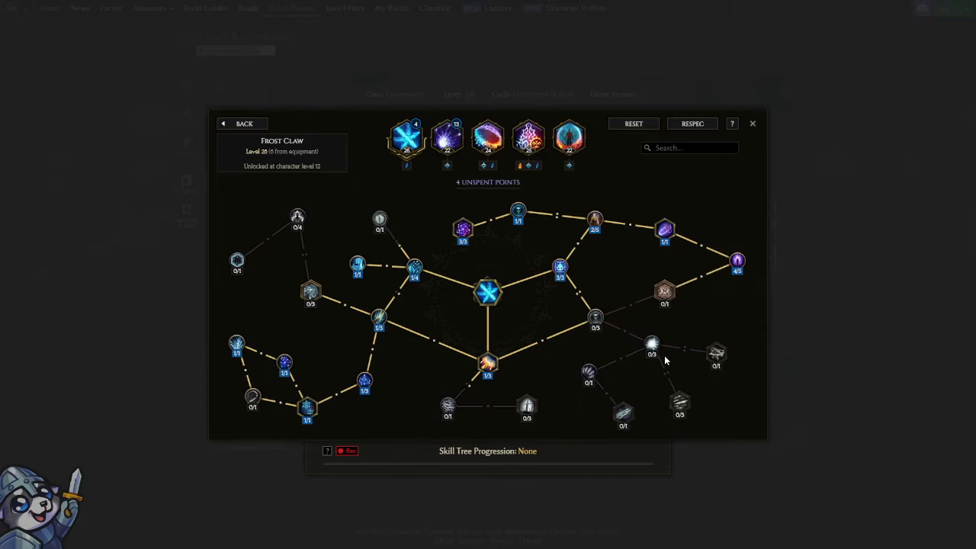
Review the Static Orb tree's nodes and close it back to the Runemaster overview.
left_click(653, 345)
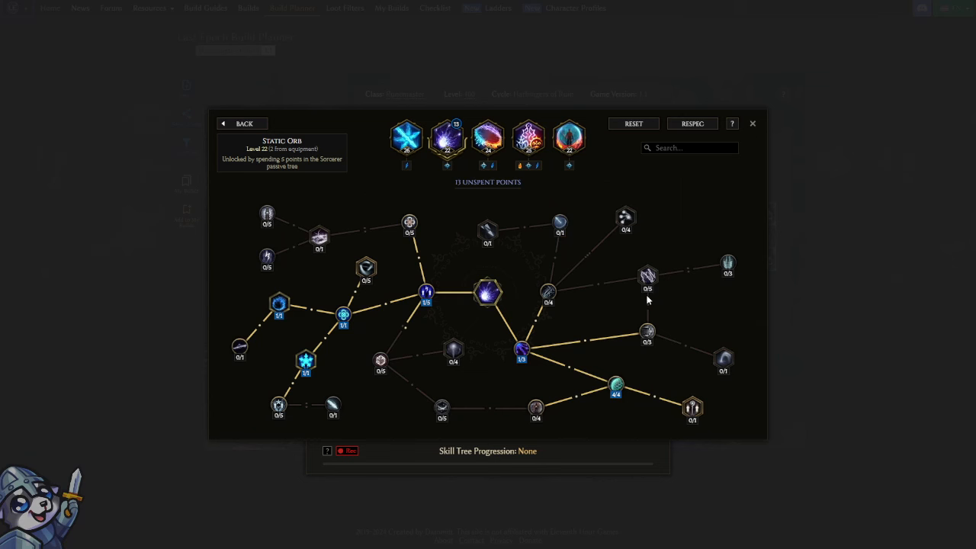
mouse_move(526, 268)
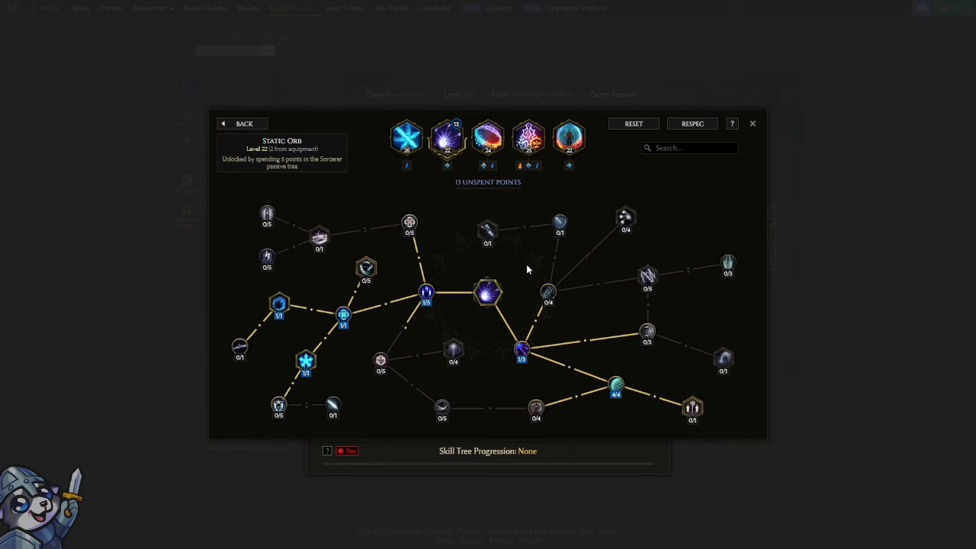
mouse_move(523, 272)
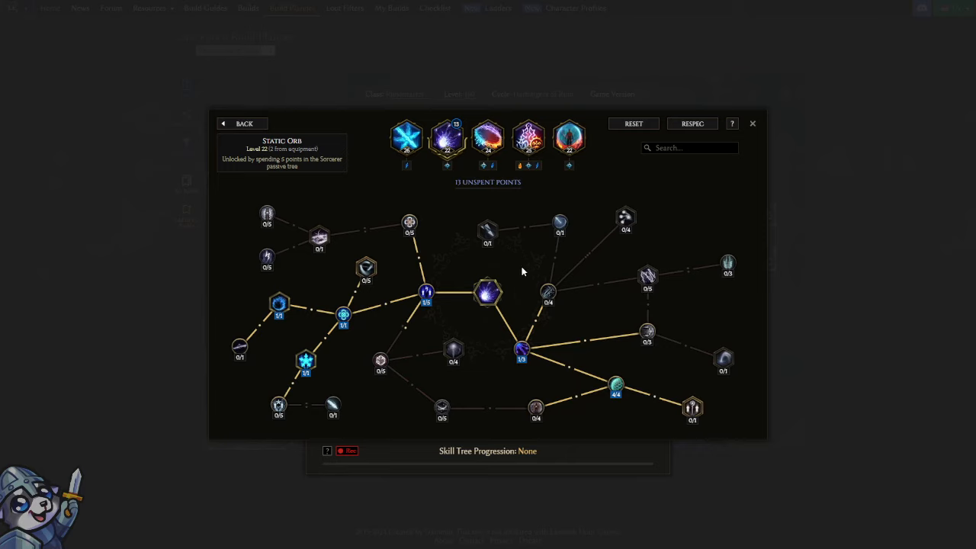
mouse_move(519, 274)
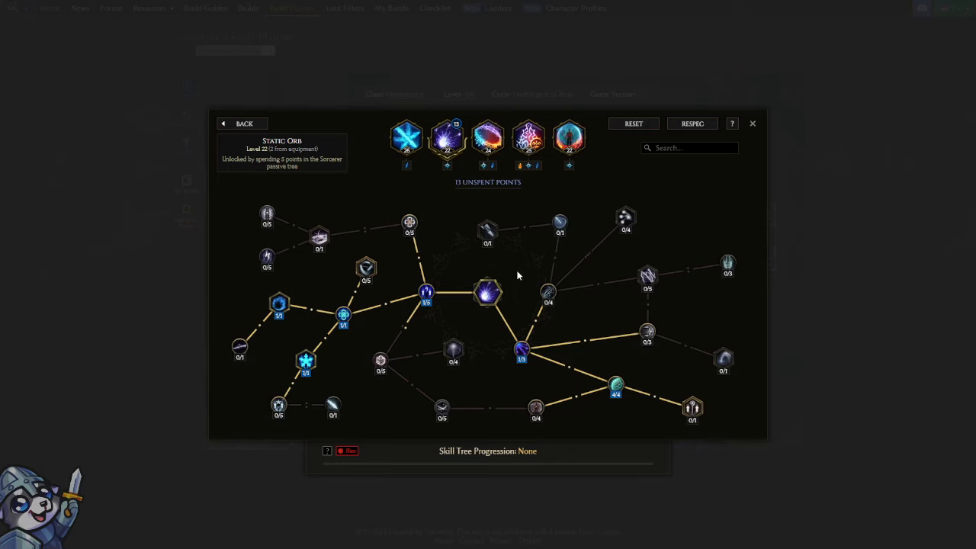
mouse_move(616, 385)
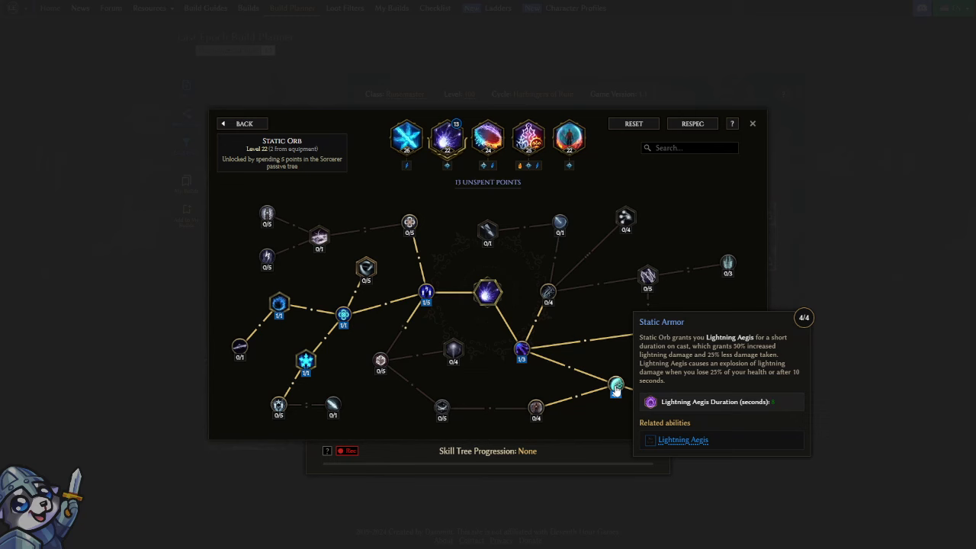
left_click(244, 122)
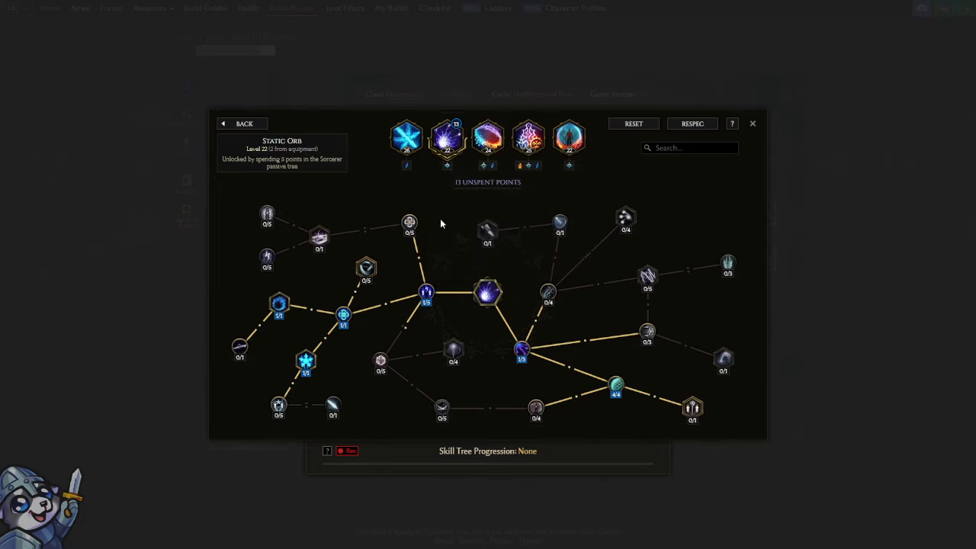
mouse_move(447, 137)
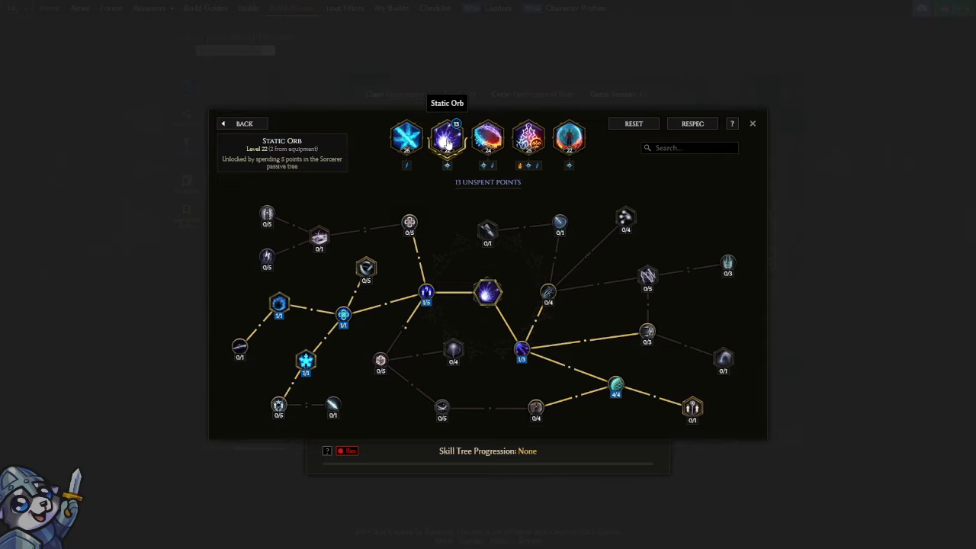
mouse_move(702, 259)
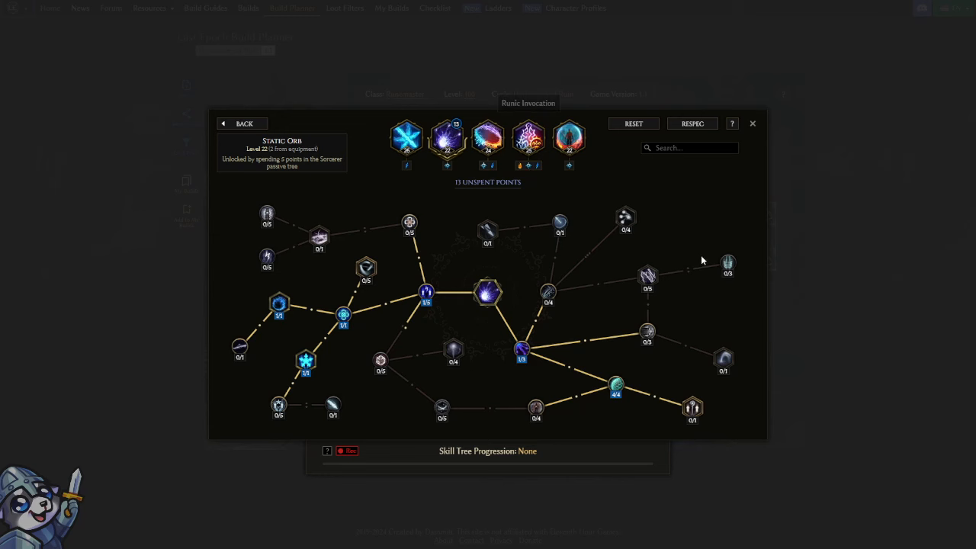
left_click(752, 122)
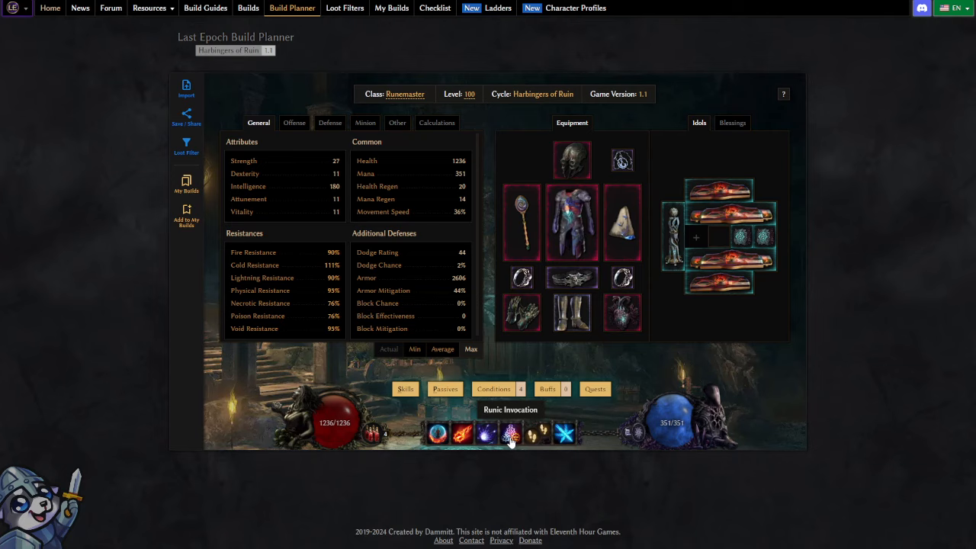
Bring up the Runic Invocation tree from the skill bar.
left_click(510, 433)
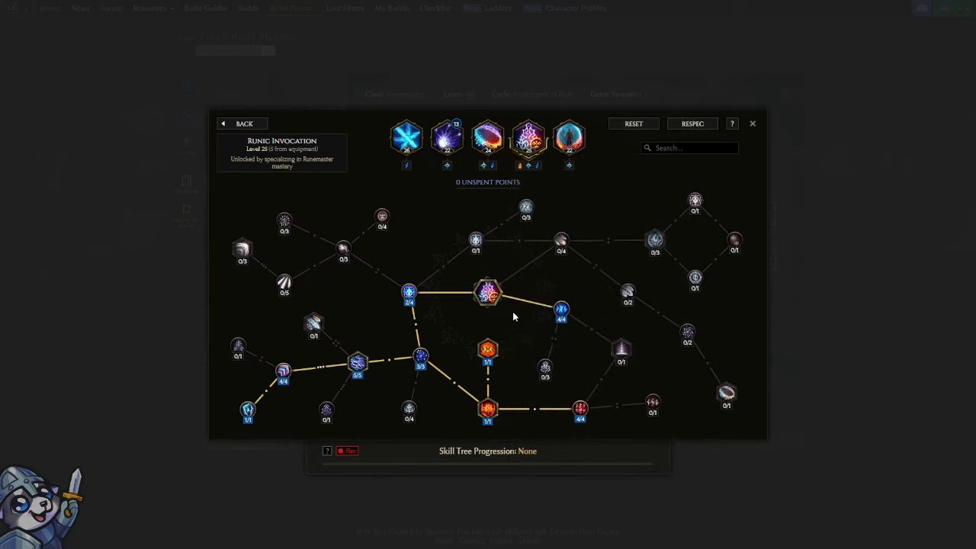
mouse_move(528, 323)
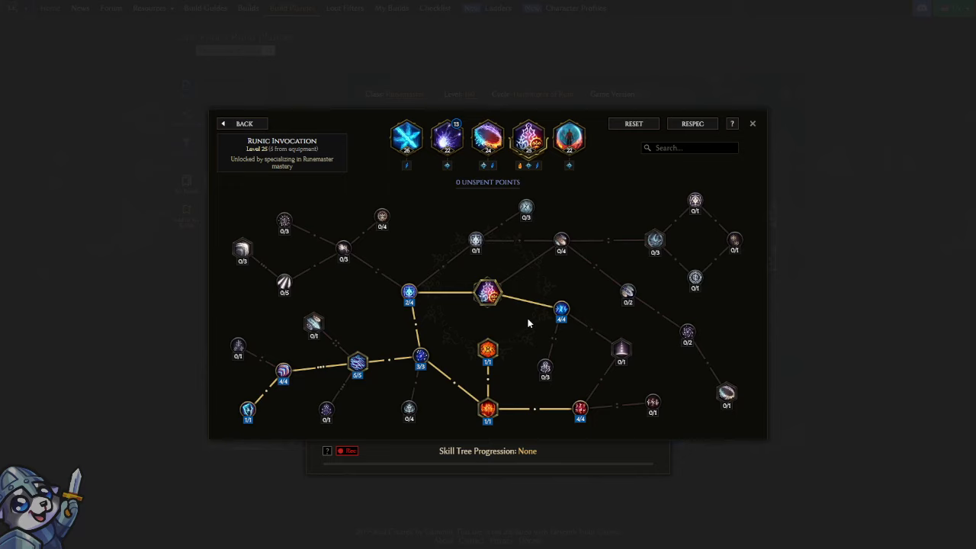
mouse_move(580, 409)
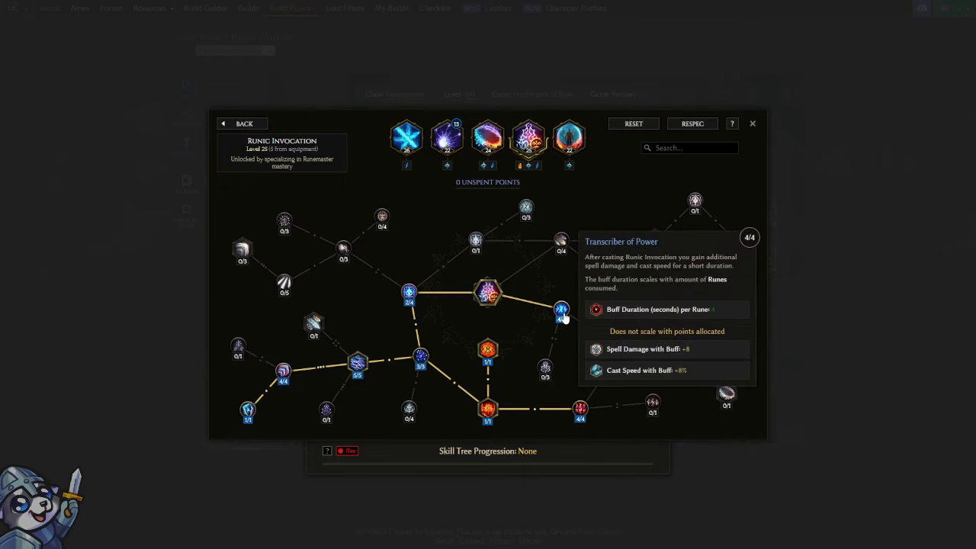
mouse_move(408, 293)
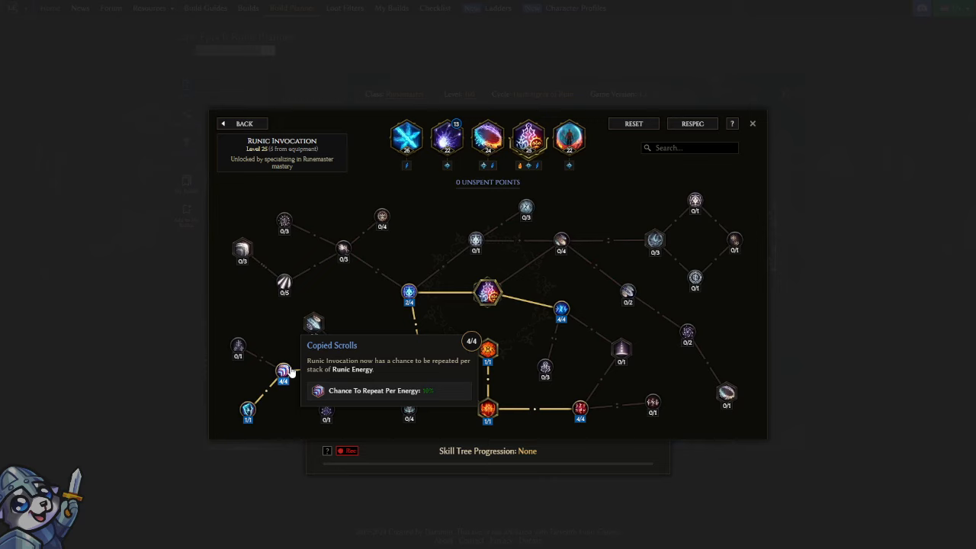
mouse_move(247, 412)
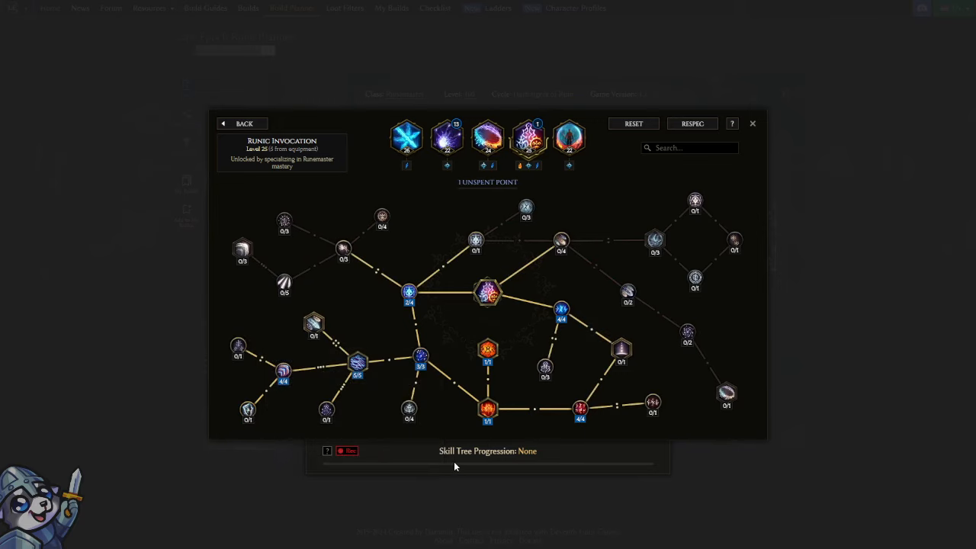
mouse_move(641, 363)
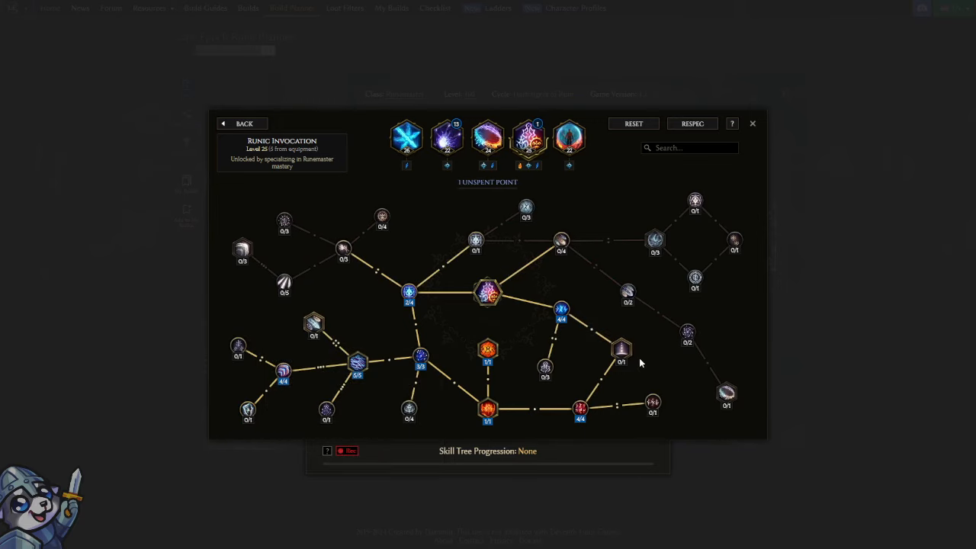
Switch the tree window to Elemental Nova to review its allocated nodes.
left_click(409, 293)
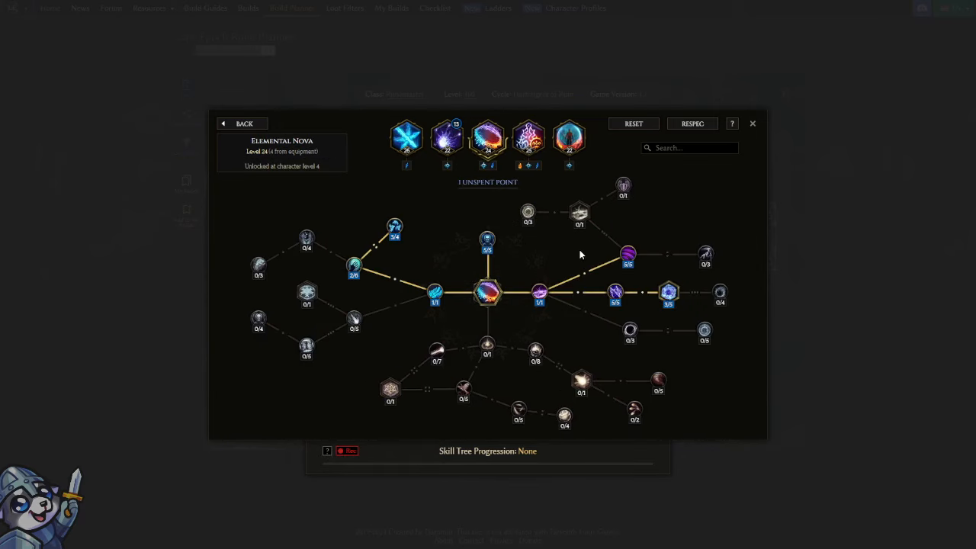
mouse_move(455, 247)
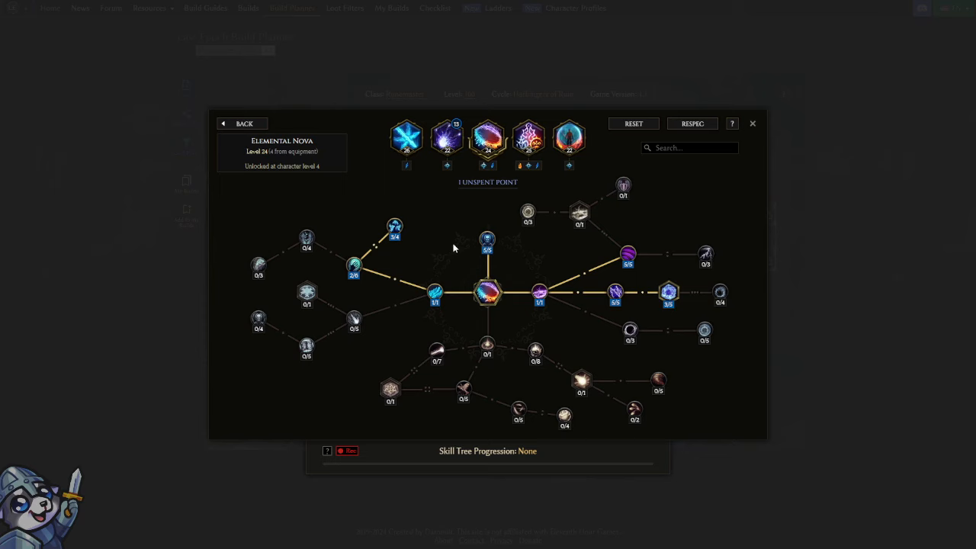
mouse_move(583, 382)
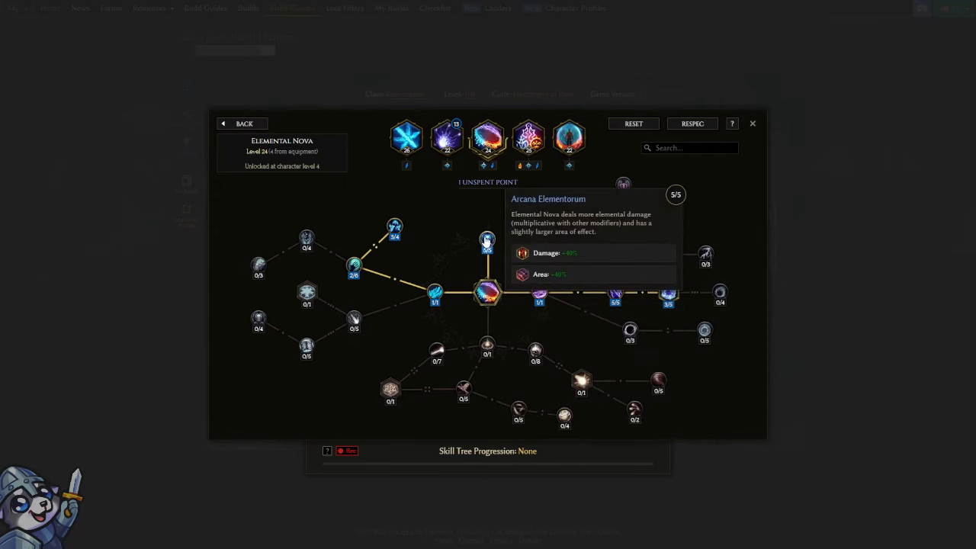
mouse_move(482, 241)
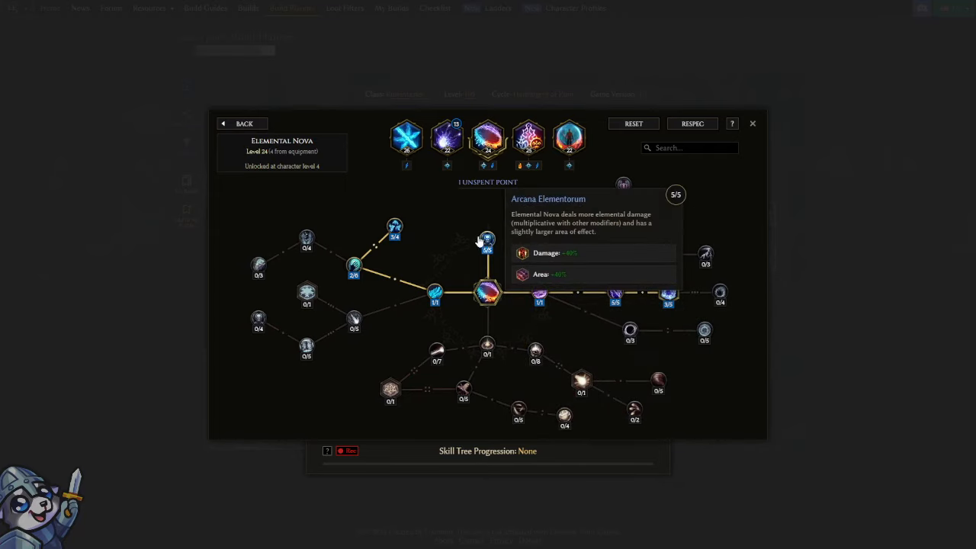
mouse_move(628, 256)
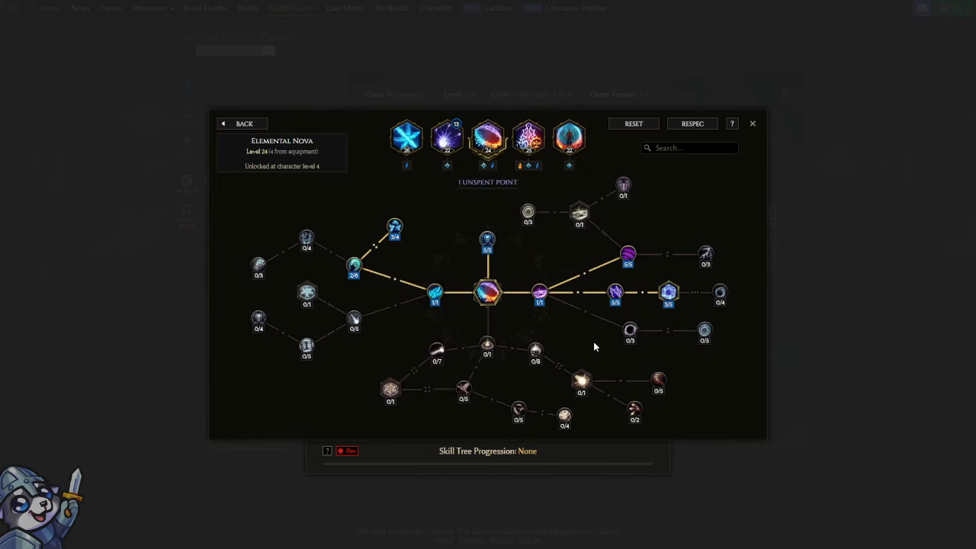
mouse_move(579, 345)
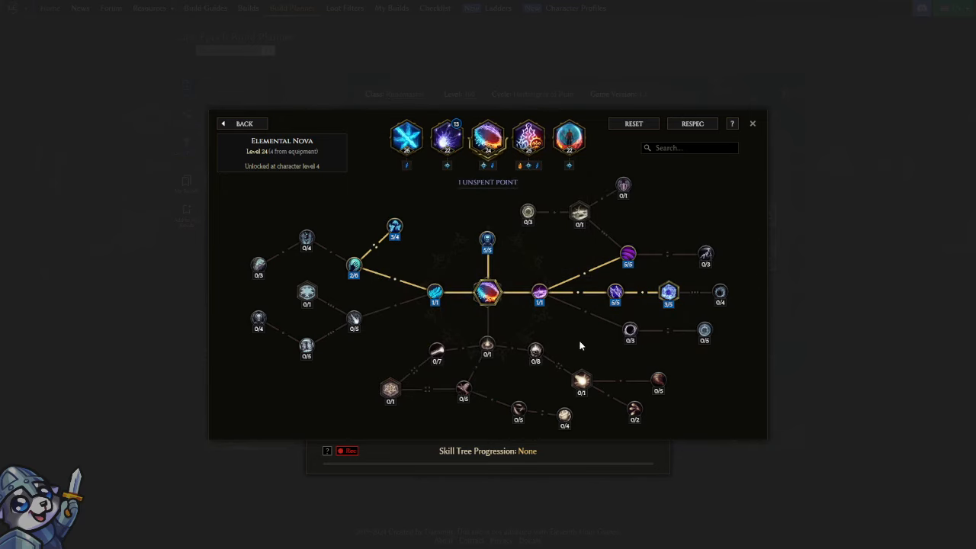
mouse_move(454, 305)
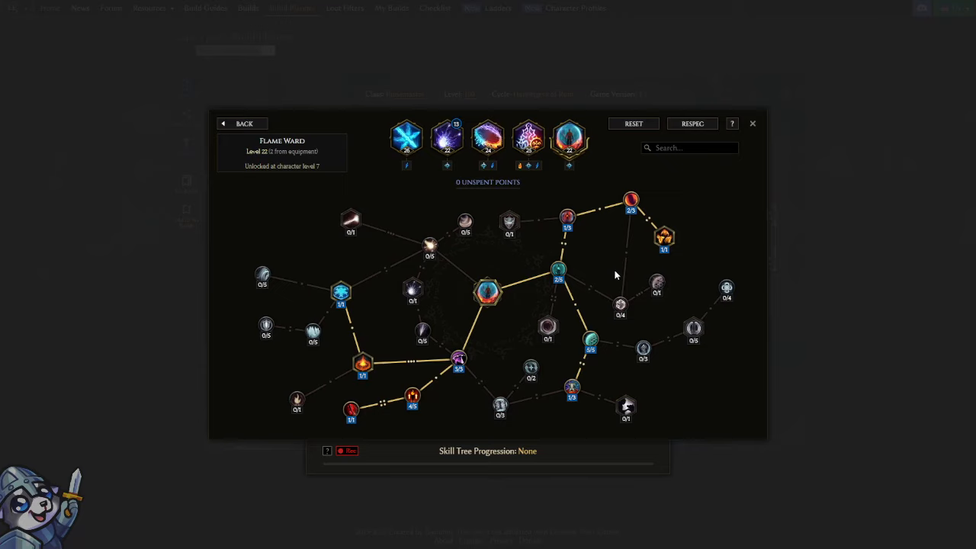
mouse_move(604, 299)
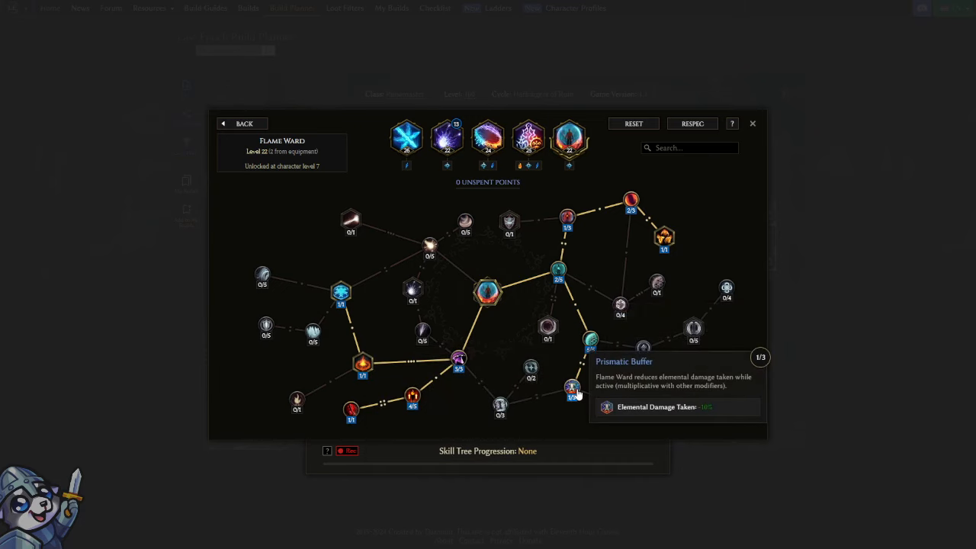
mouse_move(665, 238)
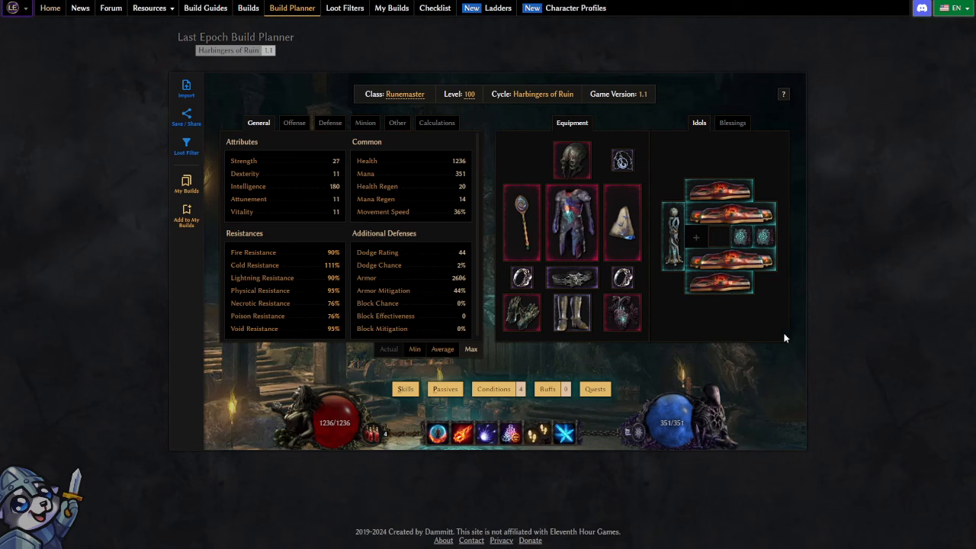
mouse_move(777, 380)
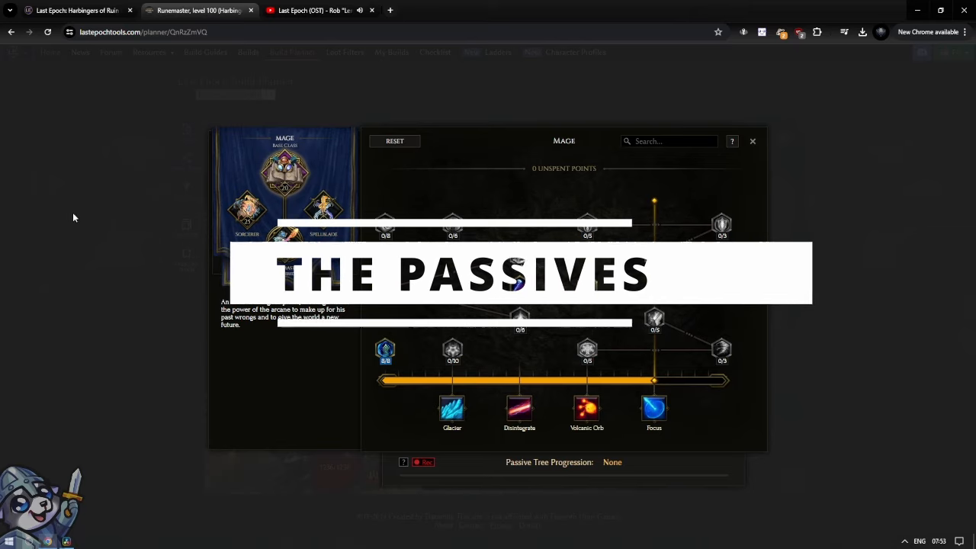
mouse_move(385, 350)
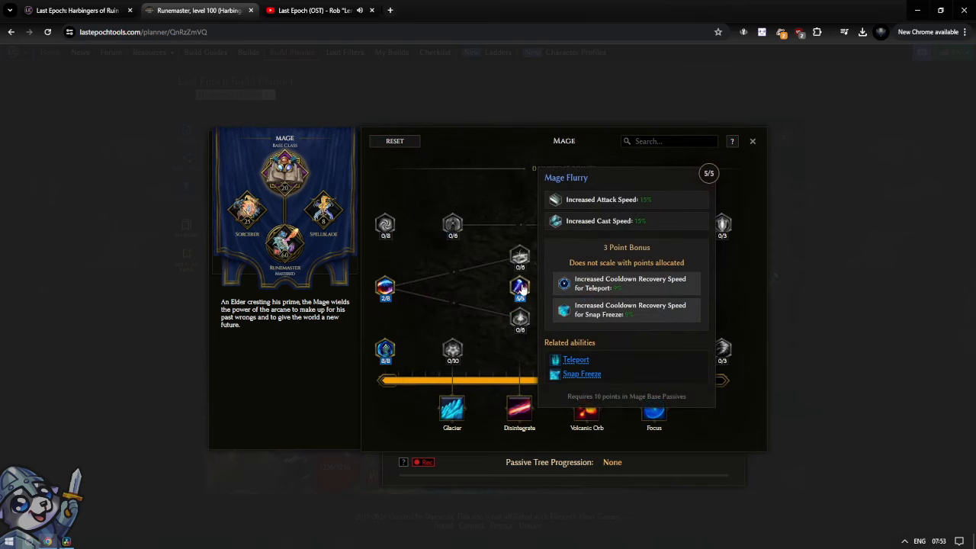
mouse_move(607, 290)
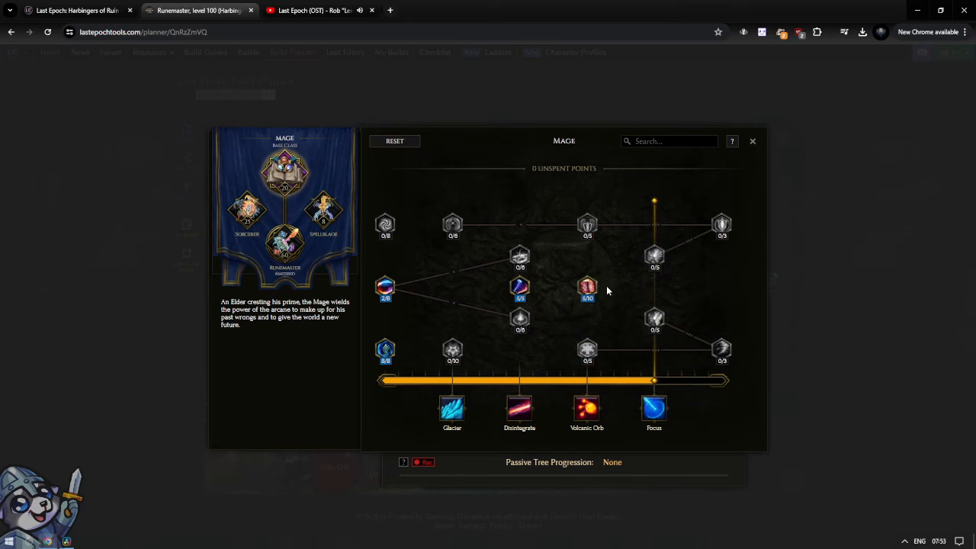
mouse_move(588, 290)
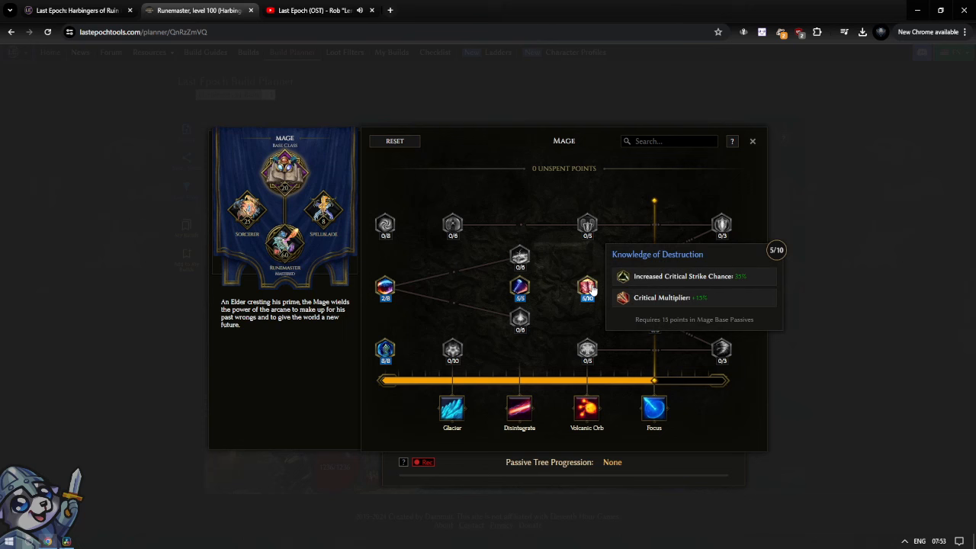
Move from the Mage base passives to the Spellblade, then Sorcerer, mastery trees.
left_click(323, 210)
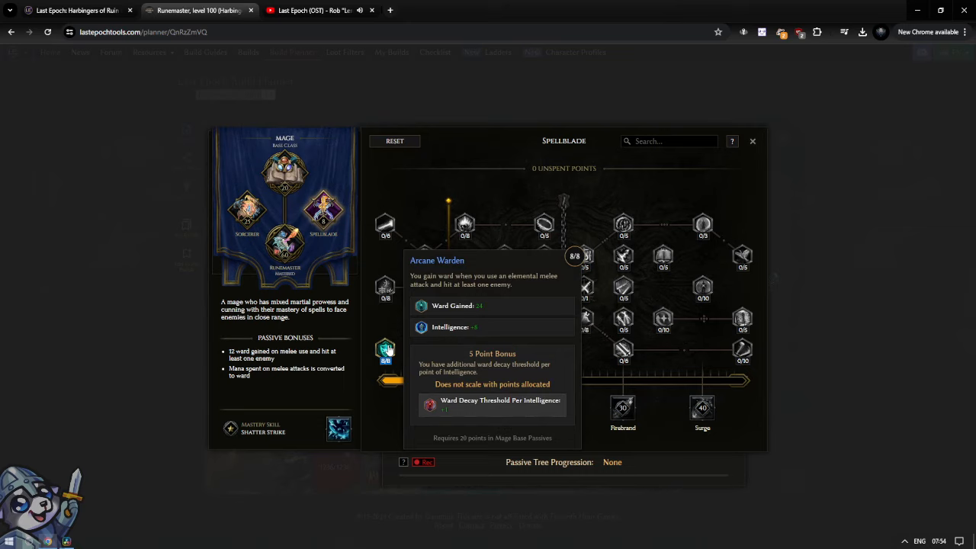
left_click(247, 210)
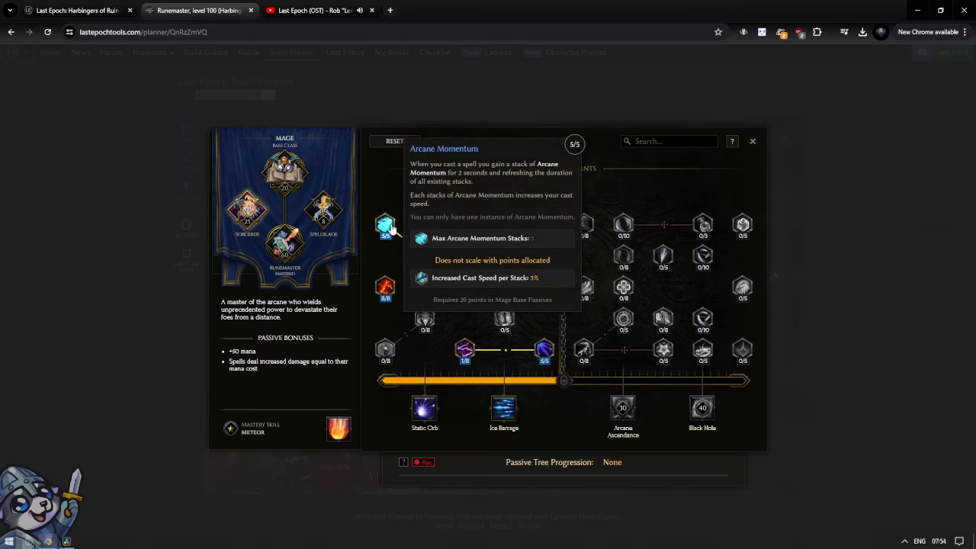
mouse_move(424, 256)
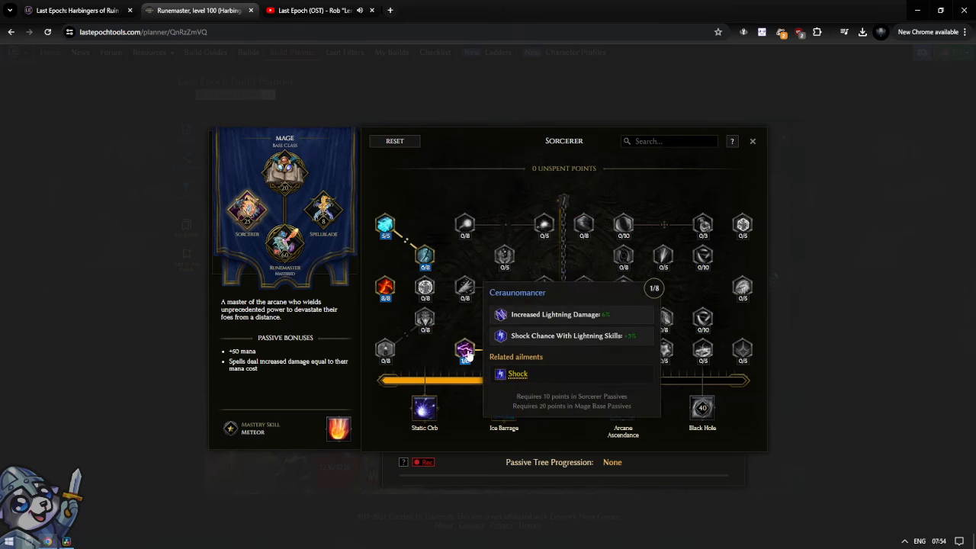
mouse_move(470, 354)
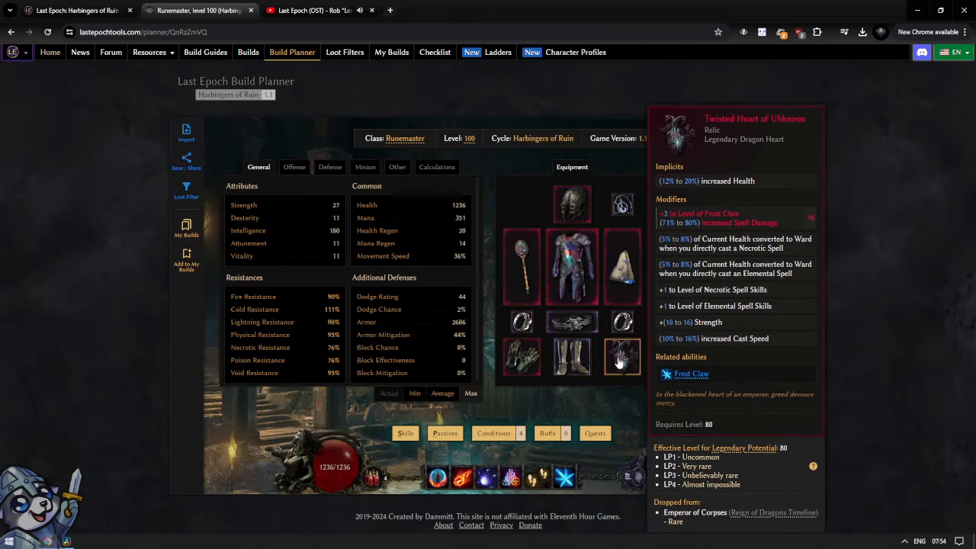
Reopen passives, adjust a Sorcerer node, then switch to the Runemaster mastery tree.
left_click(446, 434)
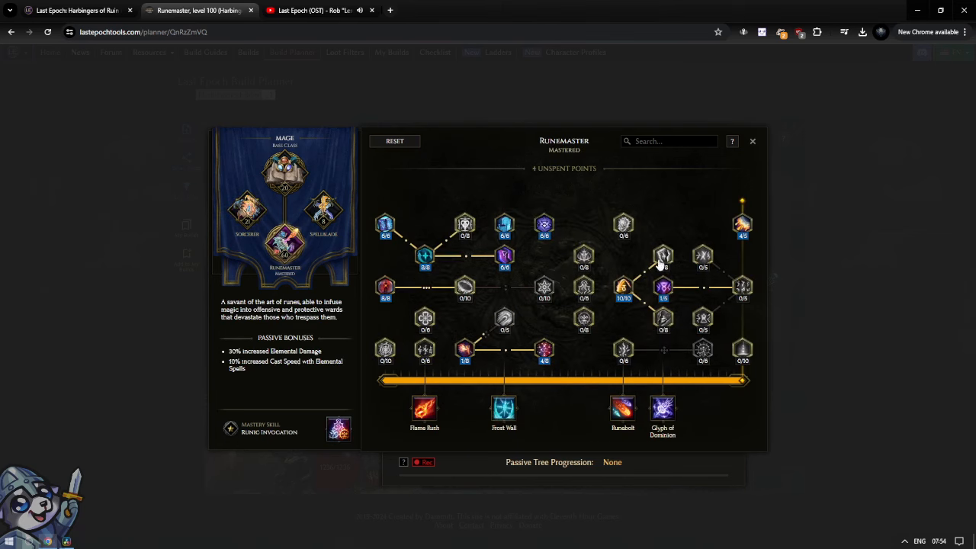
left_click(248, 206)
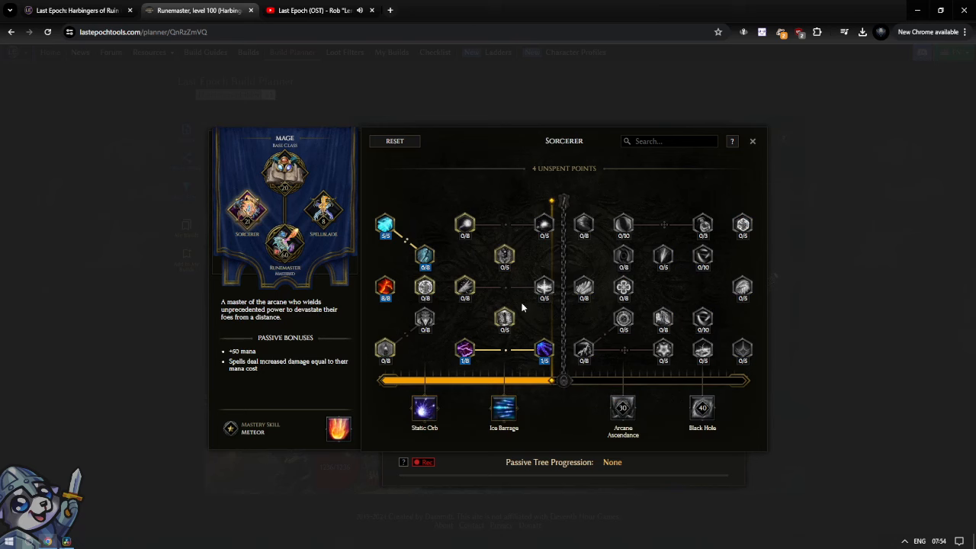
left_click(543, 350)
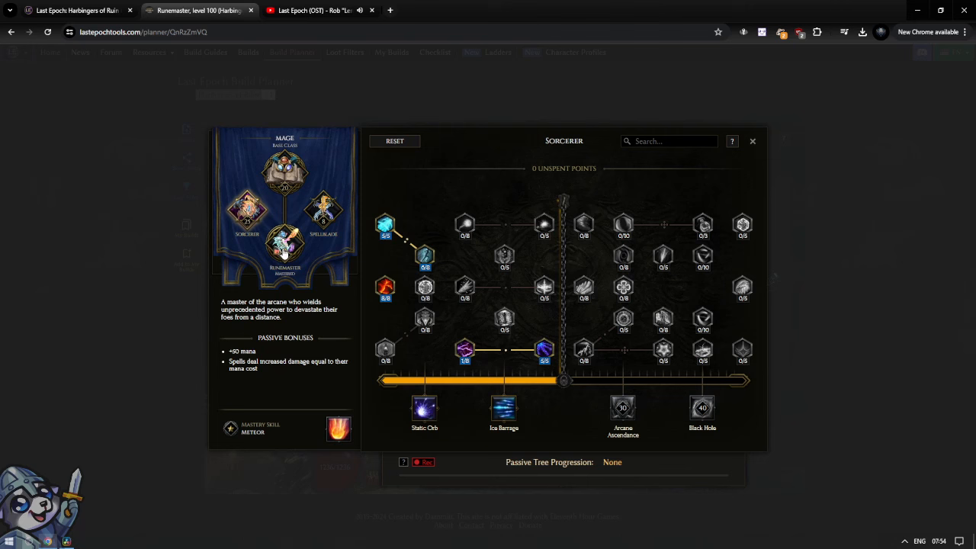
left_click(284, 251)
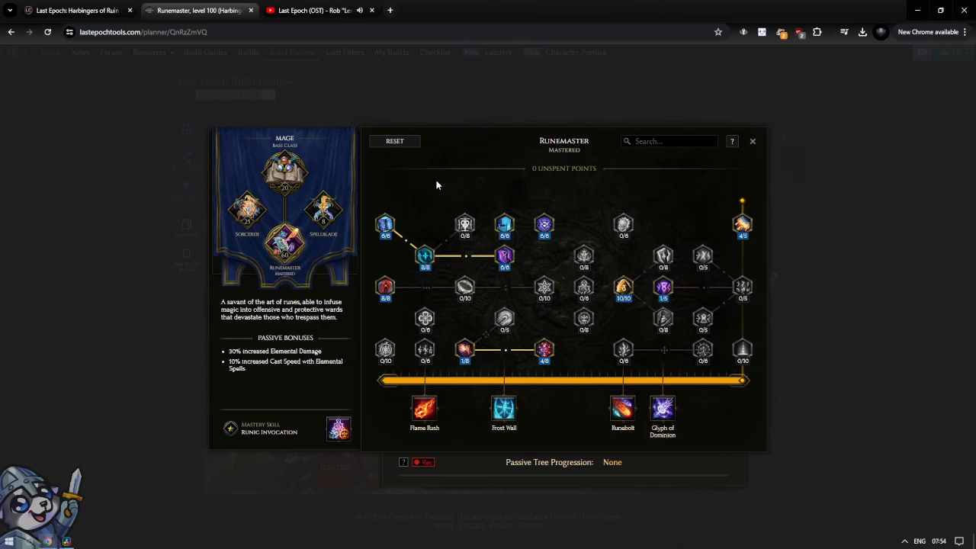
mouse_move(384, 226)
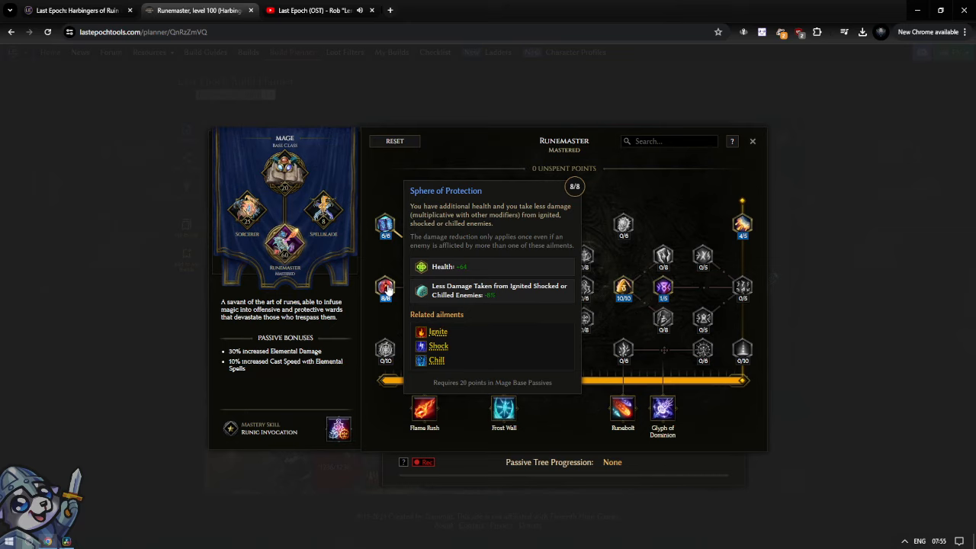
mouse_move(395, 299)
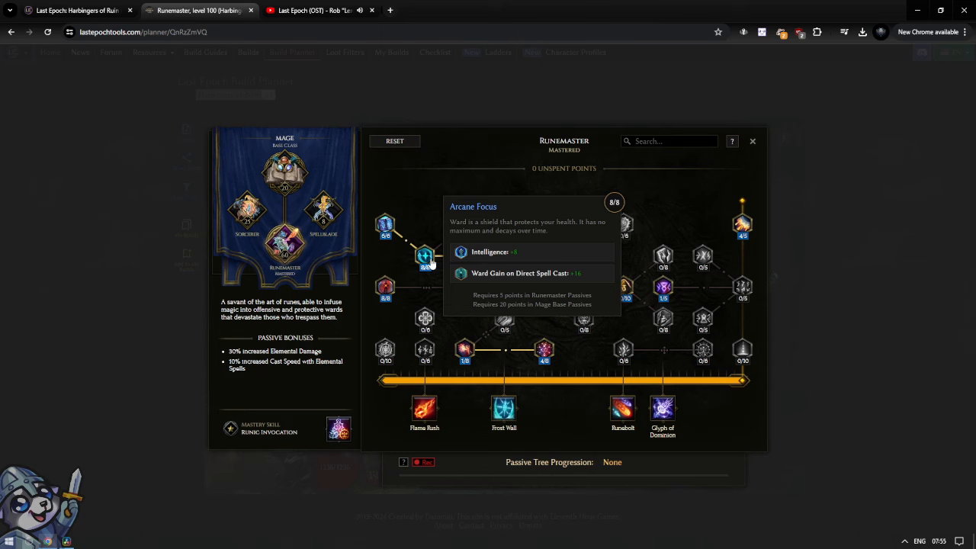
mouse_move(505, 256)
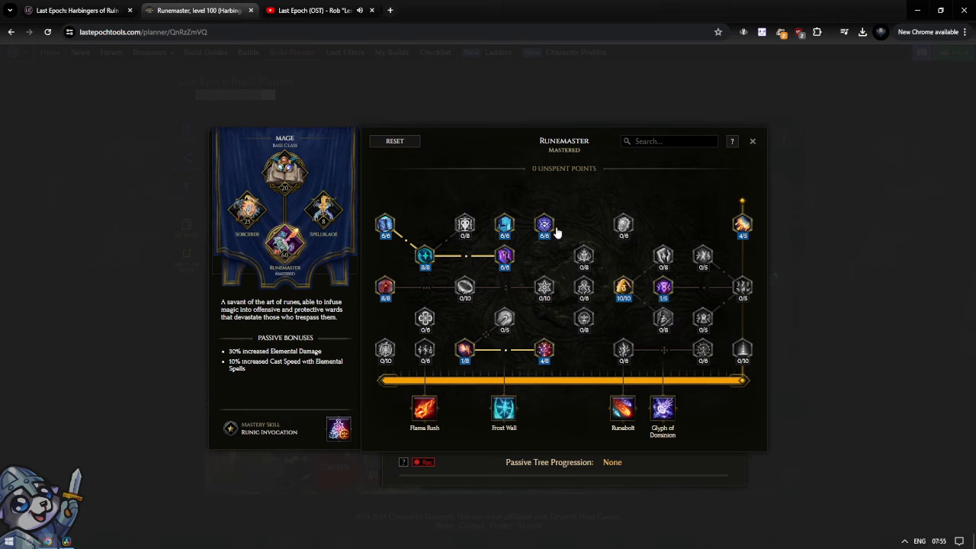
mouse_move(545, 226)
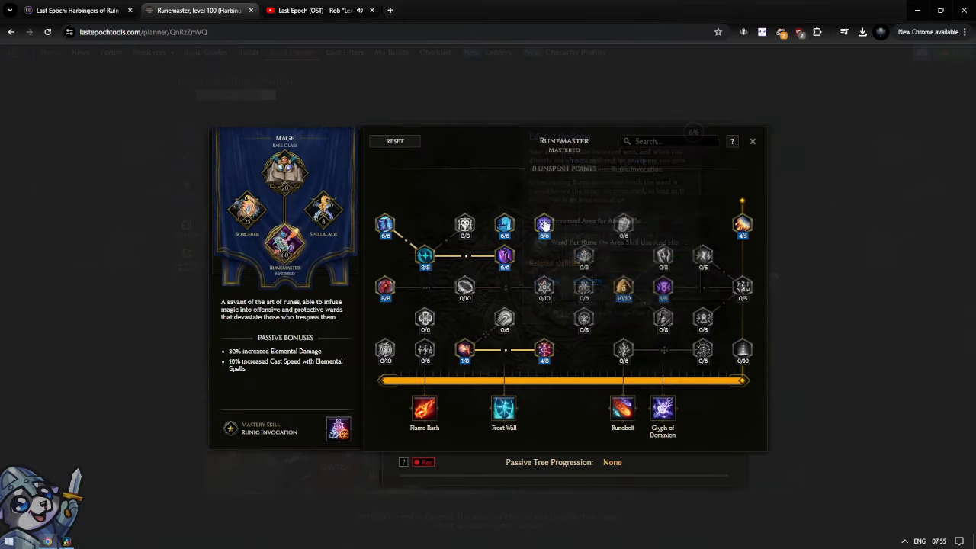
mouse_move(545, 223)
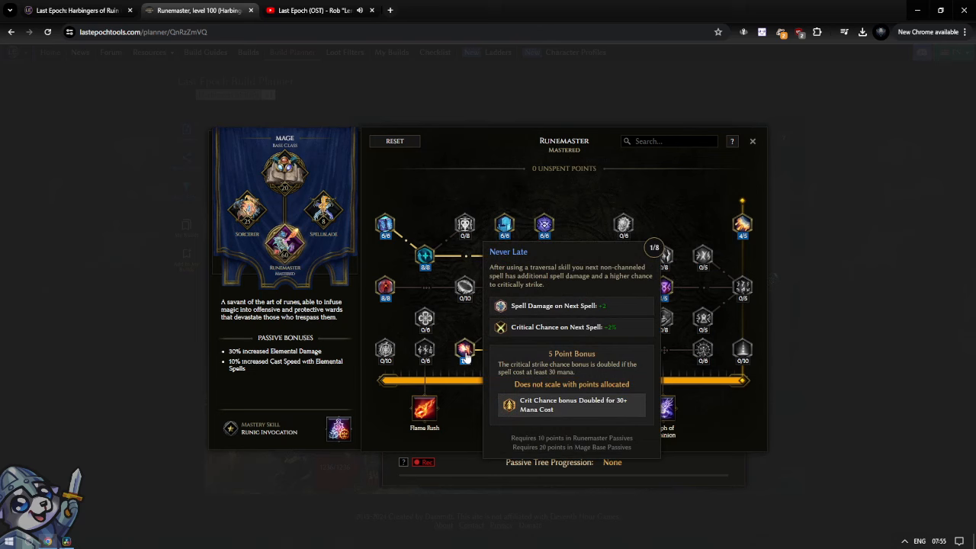
mouse_move(543, 349)
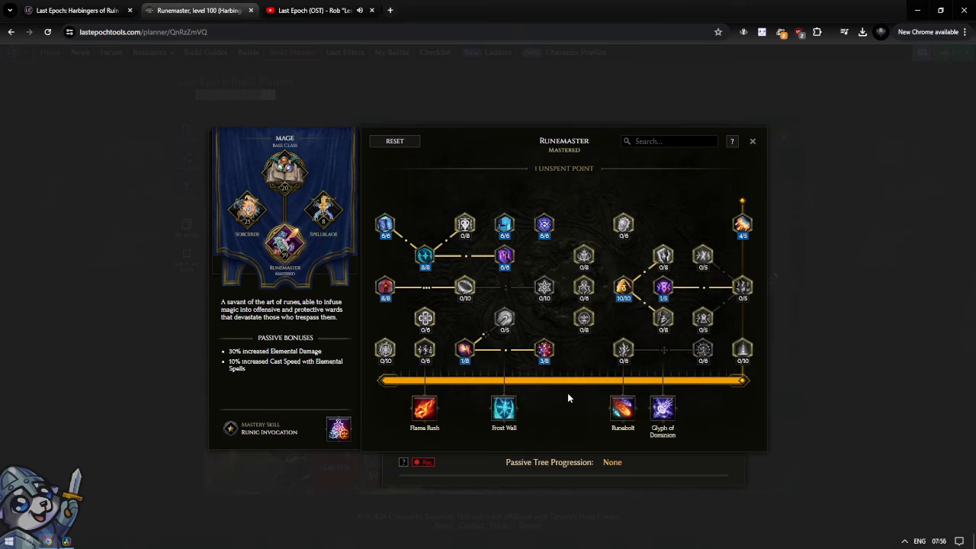
left_click(543, 349)
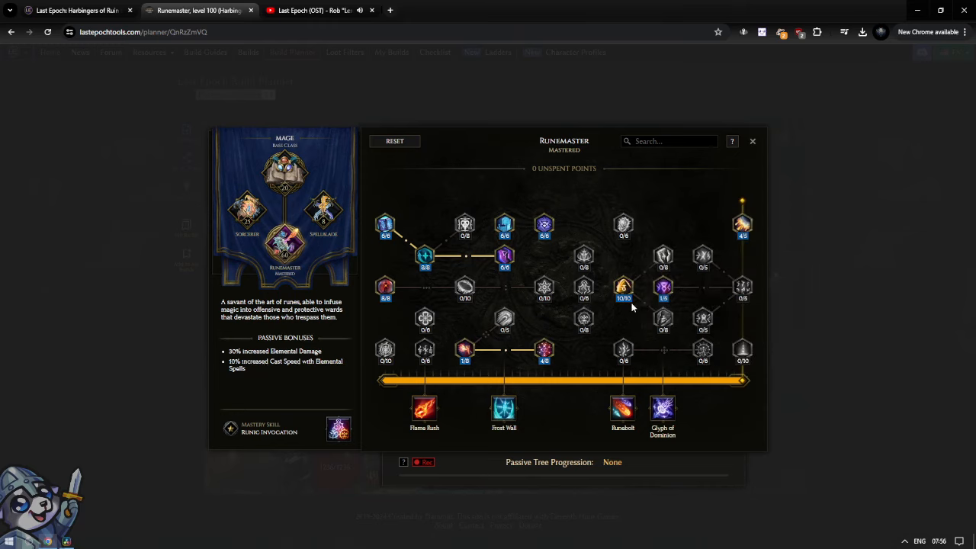
mouse_move(664, 287)
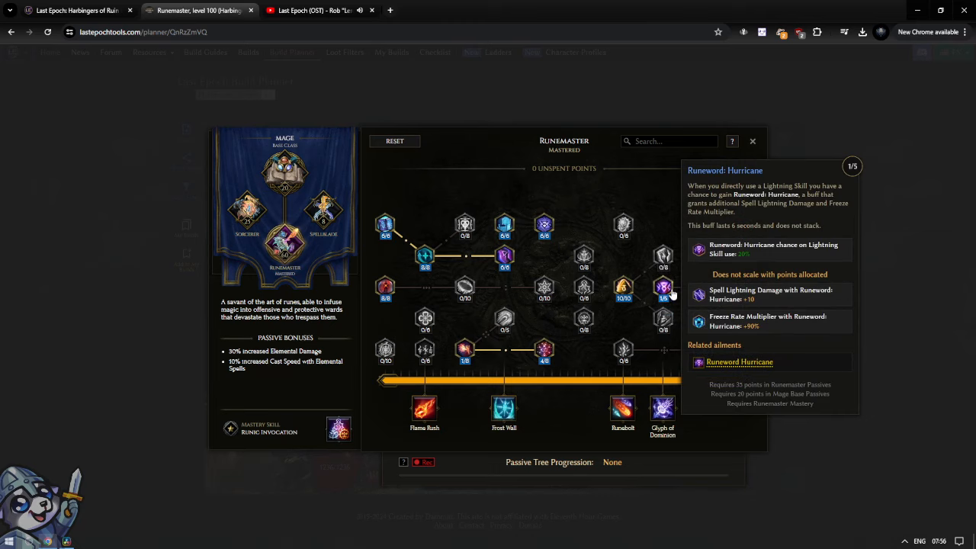
mouse_move(668, 293)
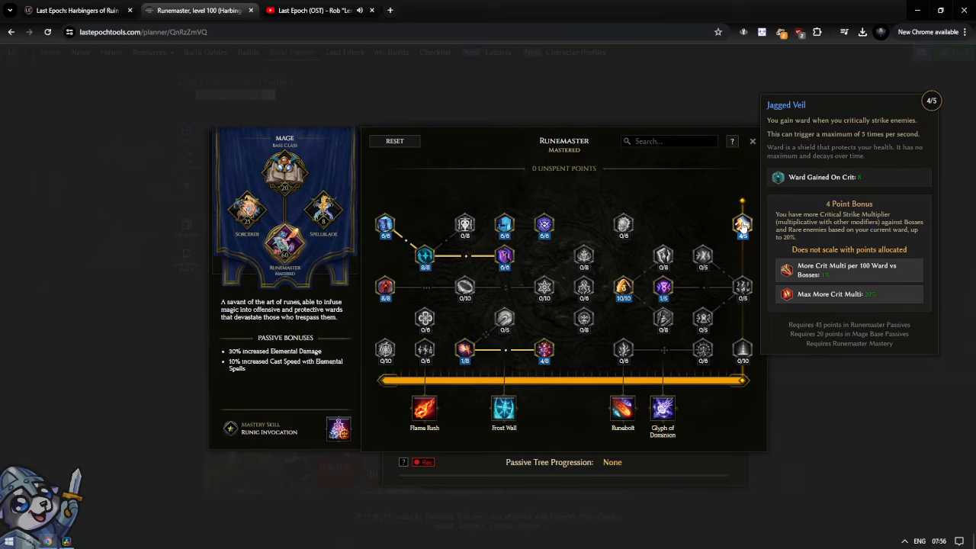
mouse_move(623, 311)
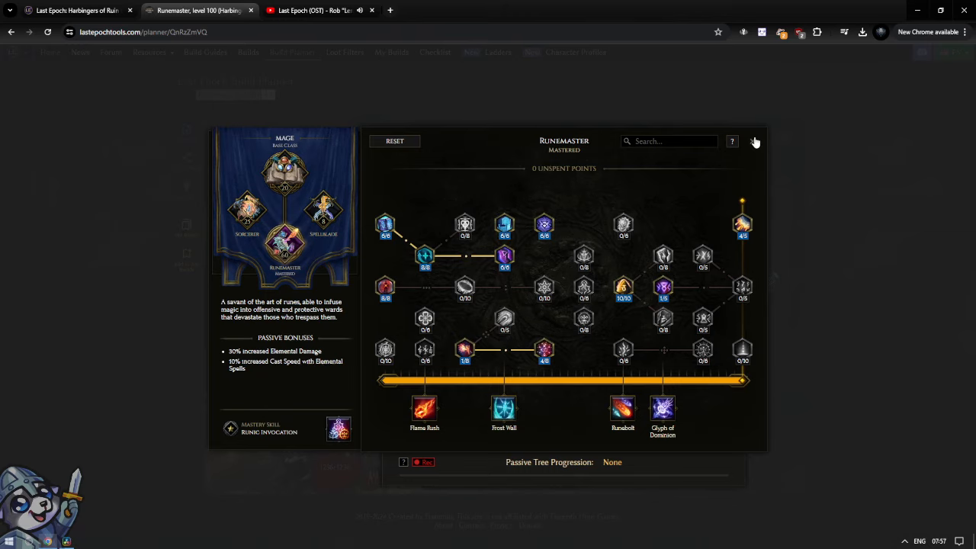
Close the passive window after the Runemaster nodes, returning to the character overview.
left_click(753, 140)
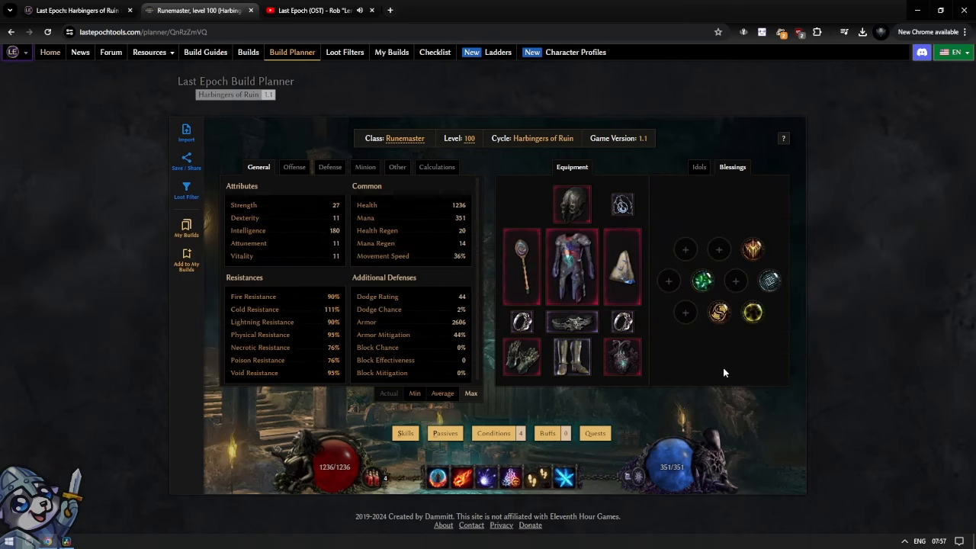
mouse_move(753, 248)
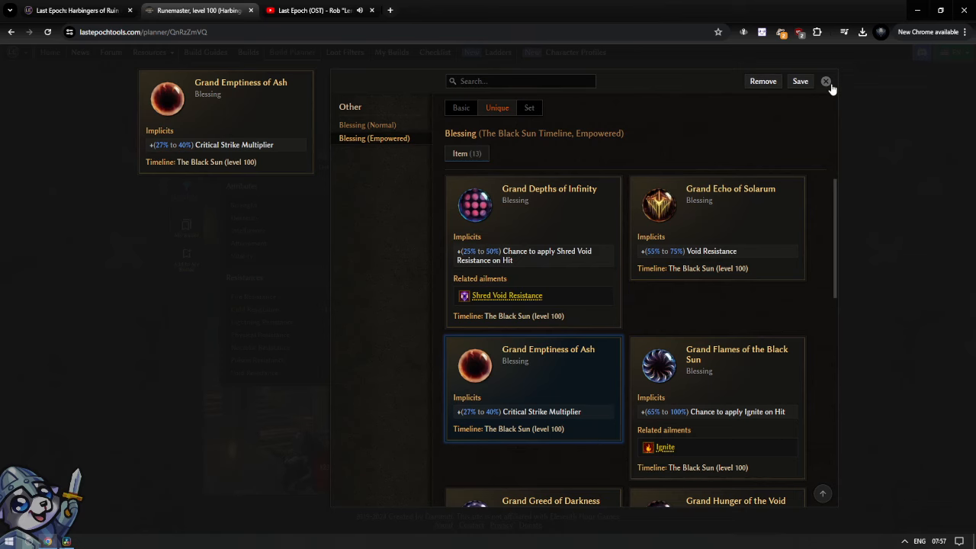
mouse_move(827, 83)
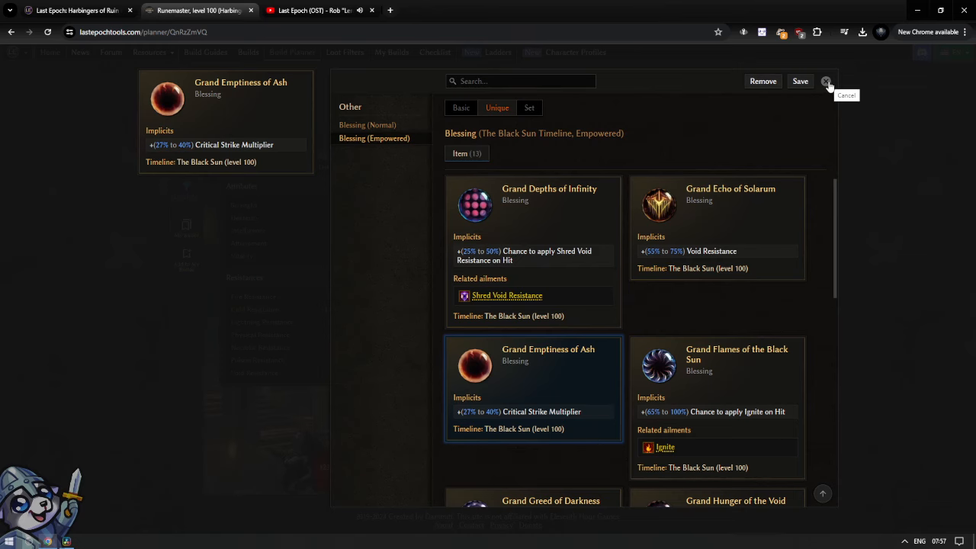
left_click(827, 81)
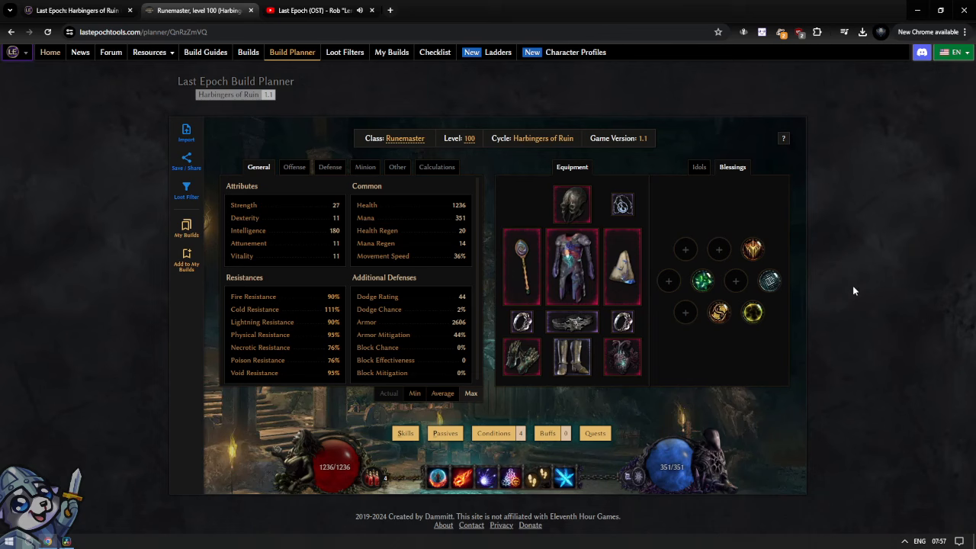
mouse_move(749, 357)
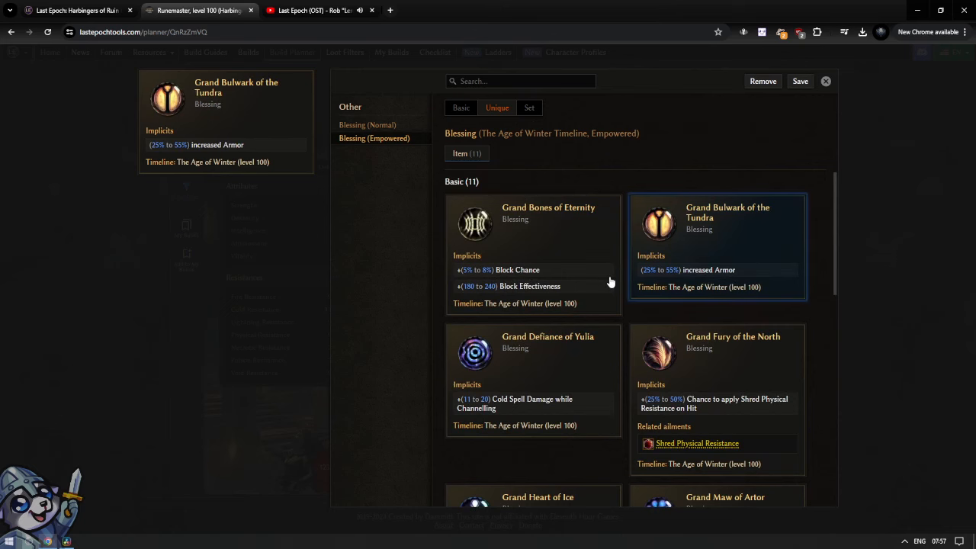
mouse_move(826, 80)
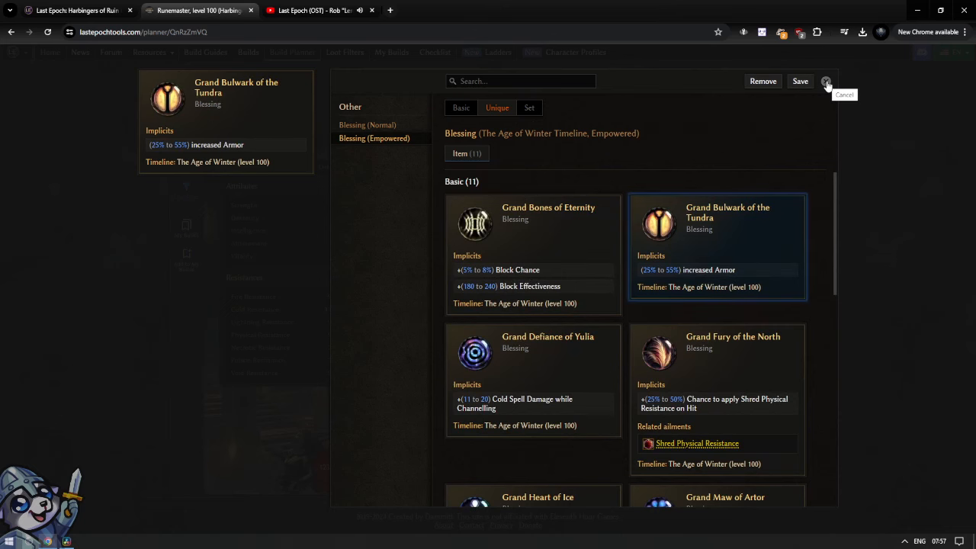
left_click(826, 82)
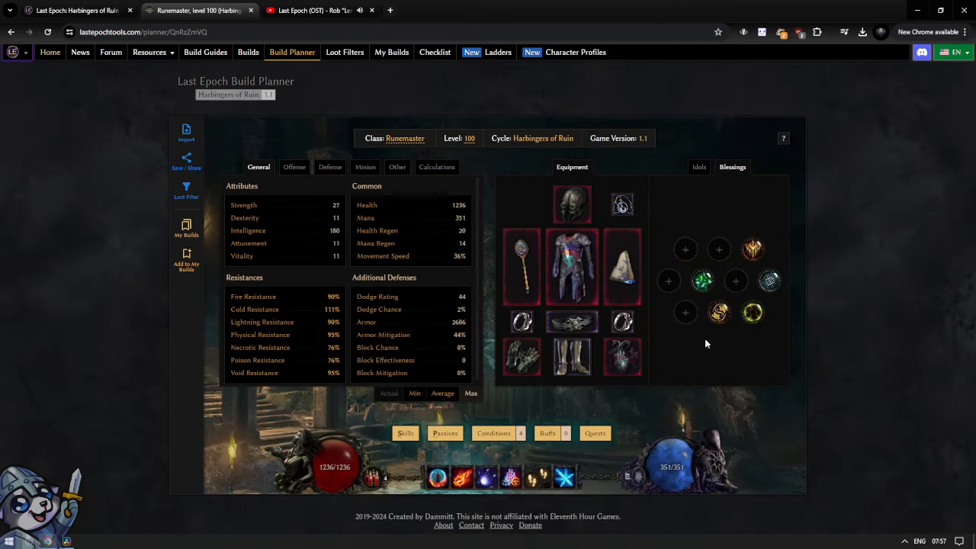
mouse_move(702, 281)
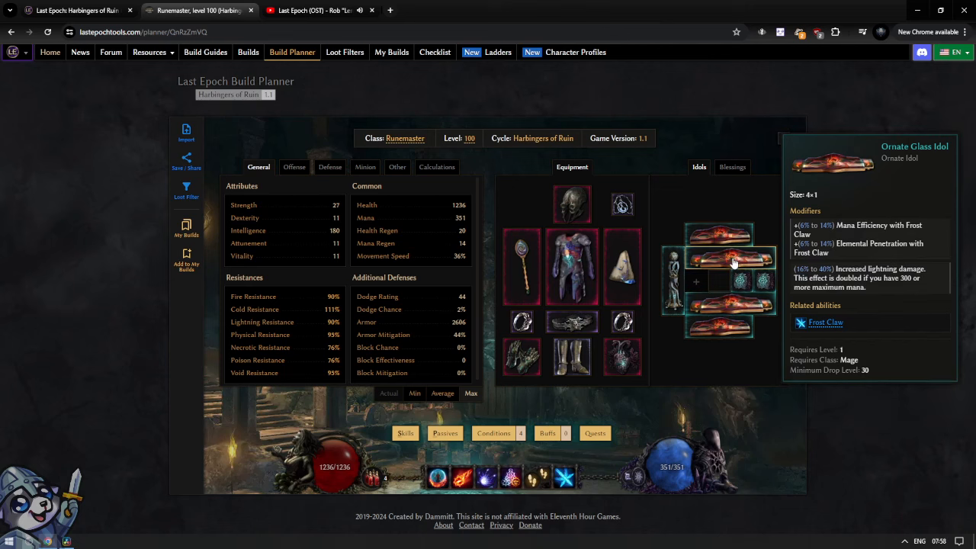
mouse_move(692, 461)
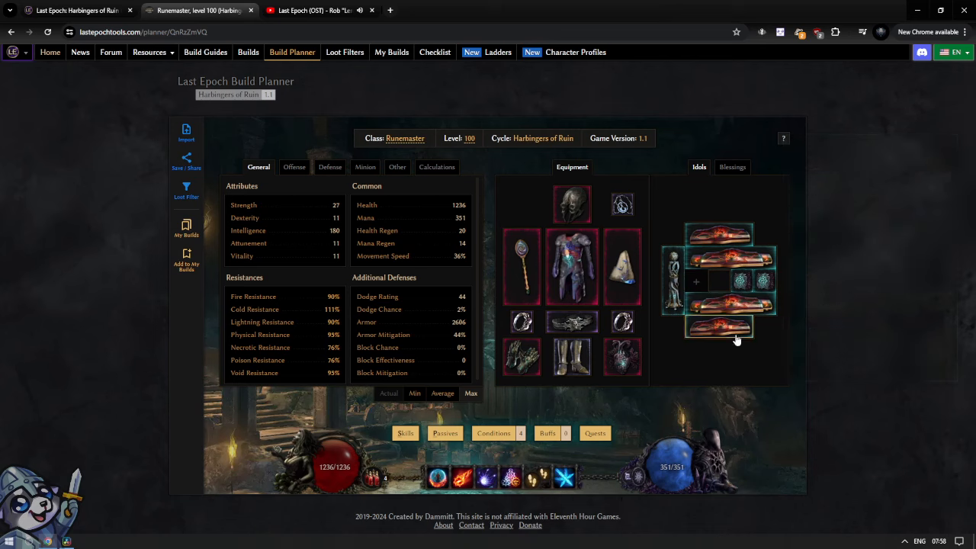
mouse_move(720, 328)
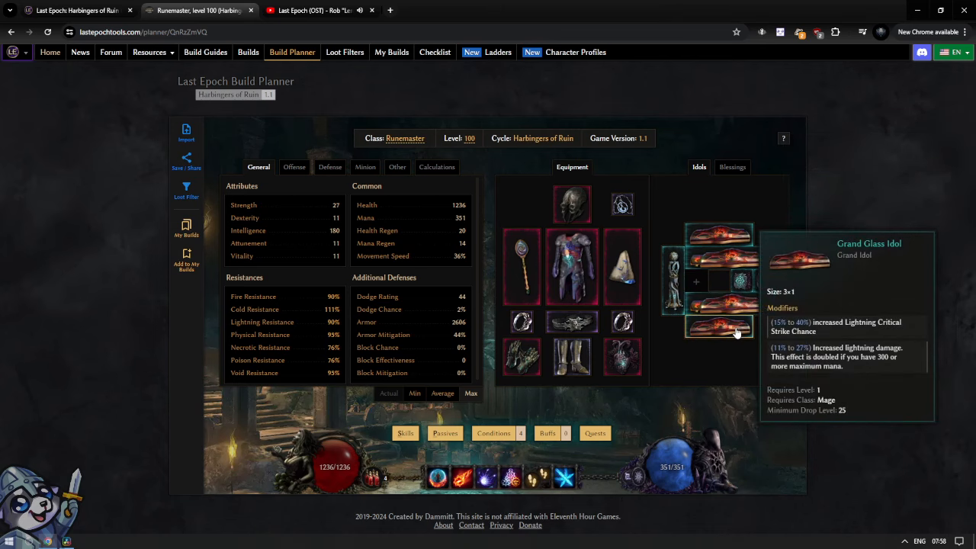
mouse_move(674, 282)
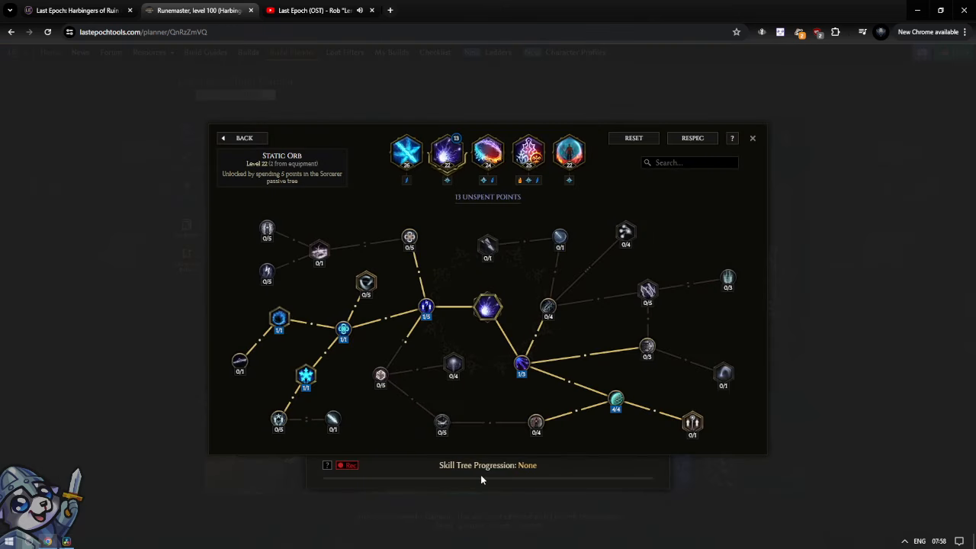
mouse_move(616, 403)
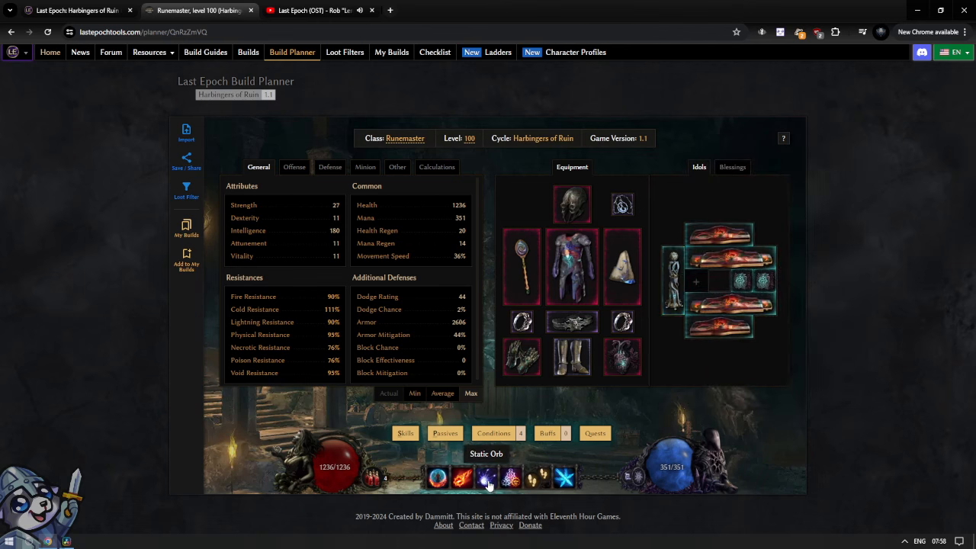
mouse_move(674, 266)
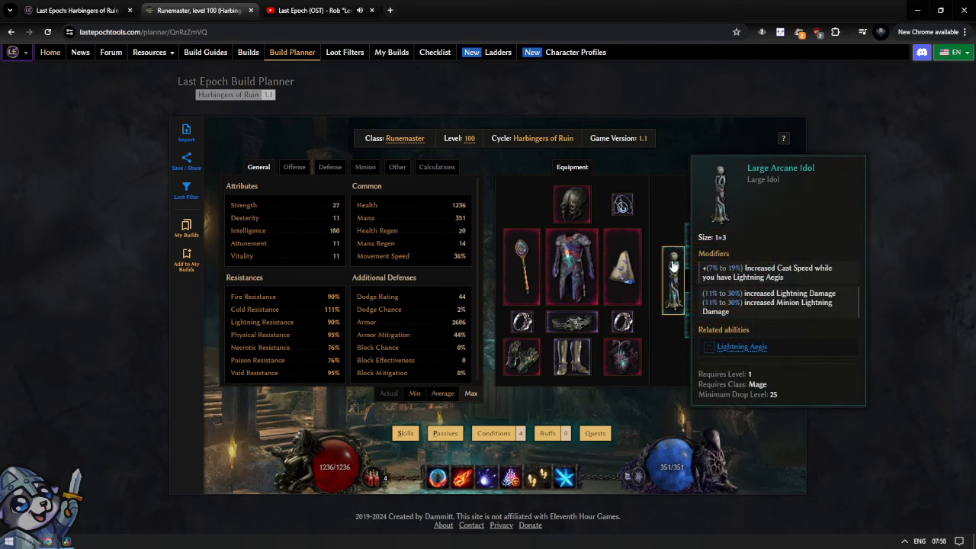
mouse_move(677, 302)
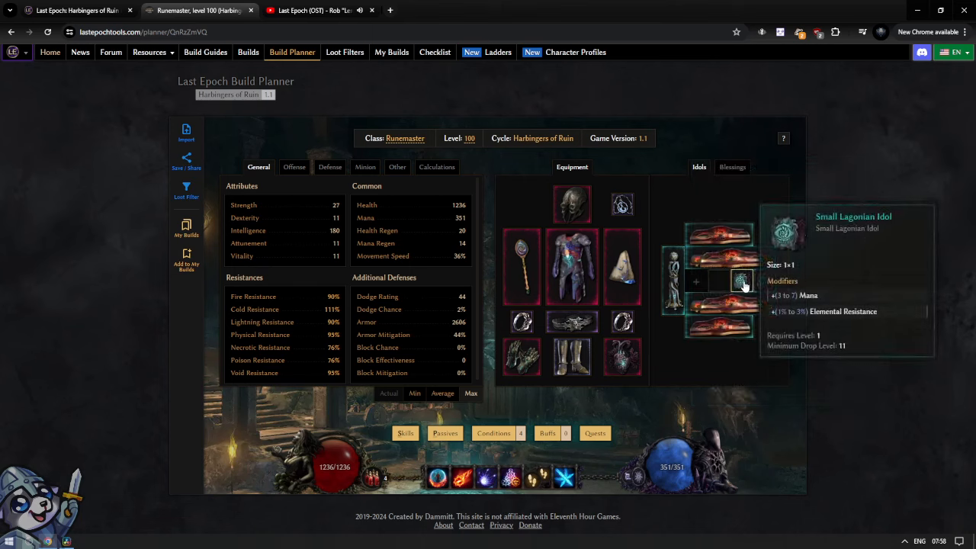
mouse_move(807, 247)
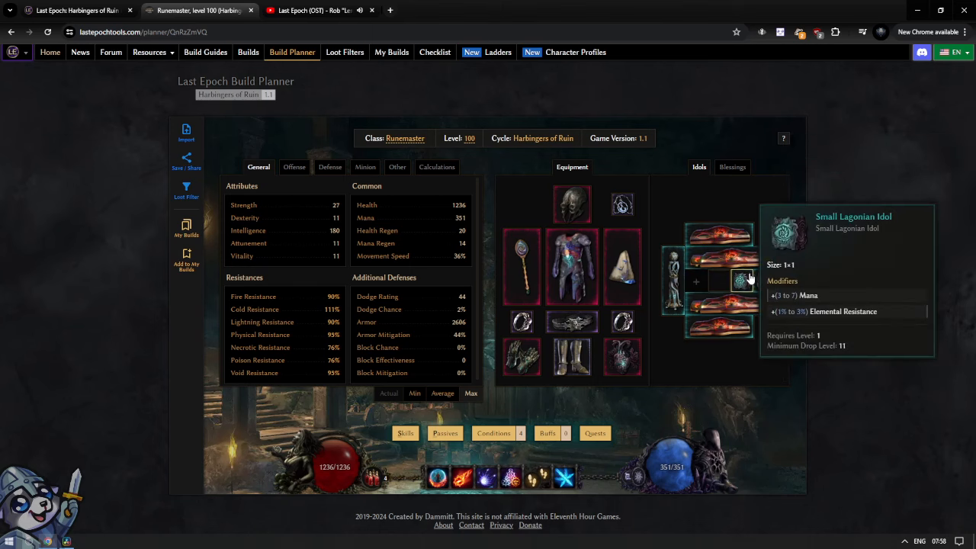
mouse_move(765, 280)
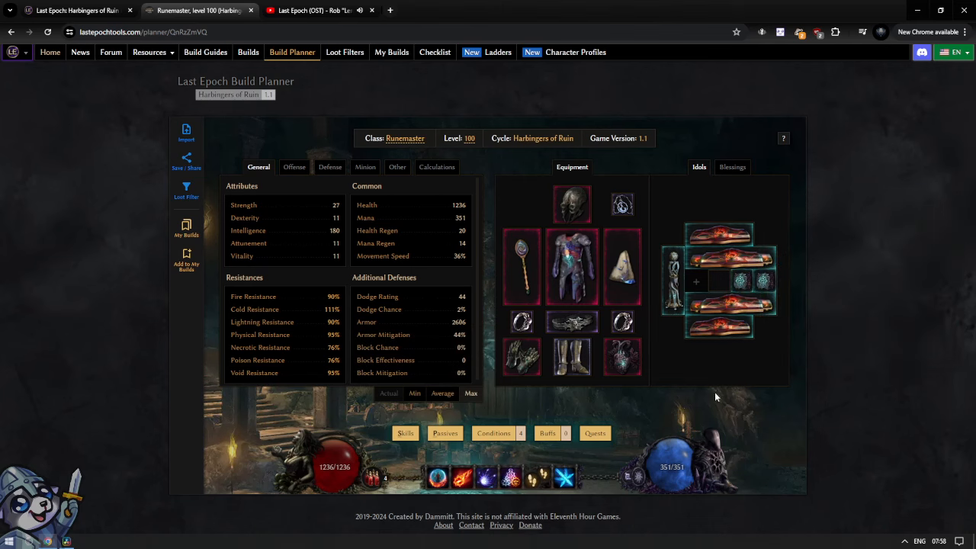
mouse_move(763, 281)
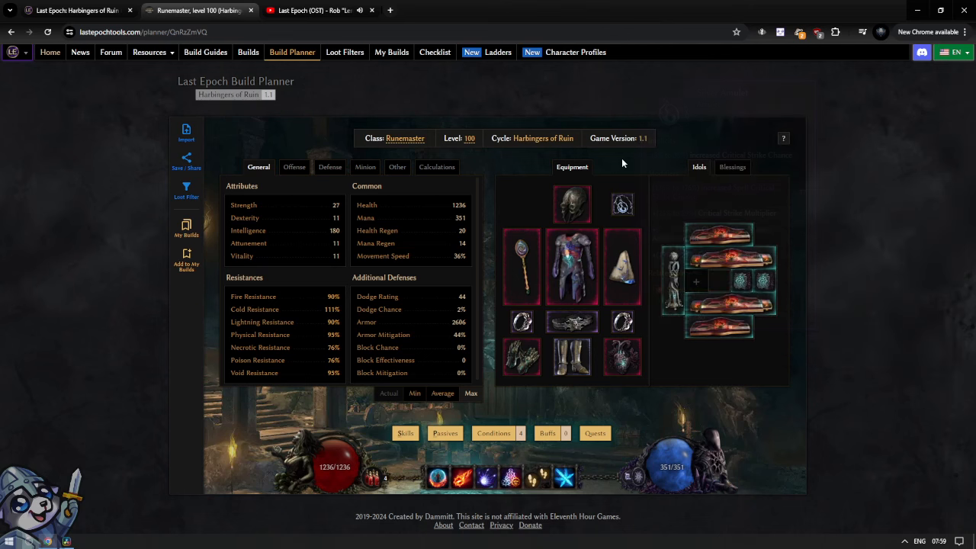
mouse_move(622, 265)
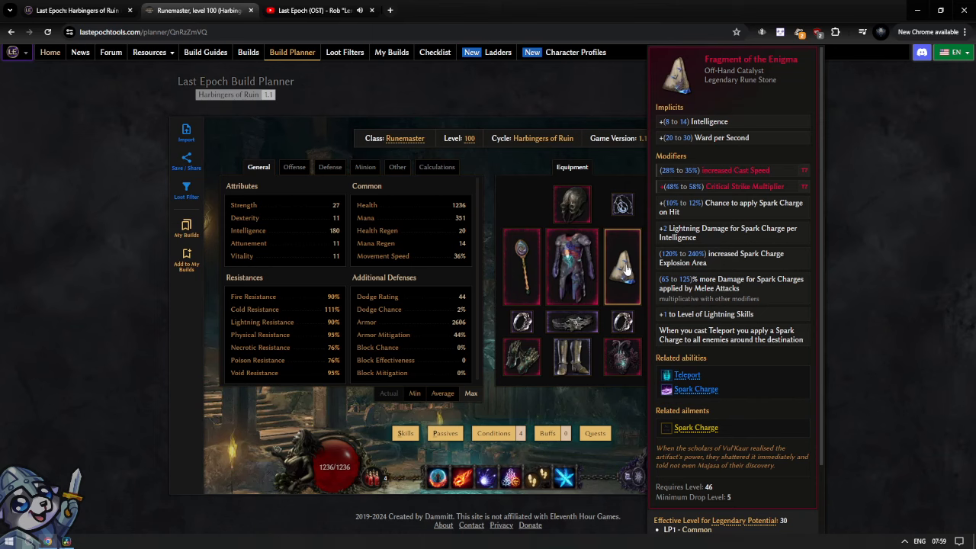
Switch the stats panel to Offense to show attack speed and critical chance.
left_click(295, 166)
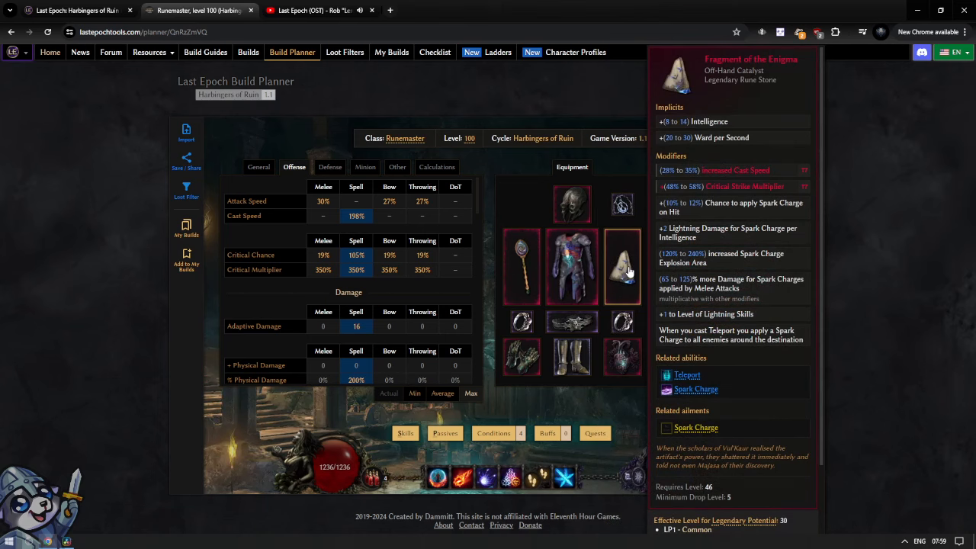
mouse_move(627, 269)
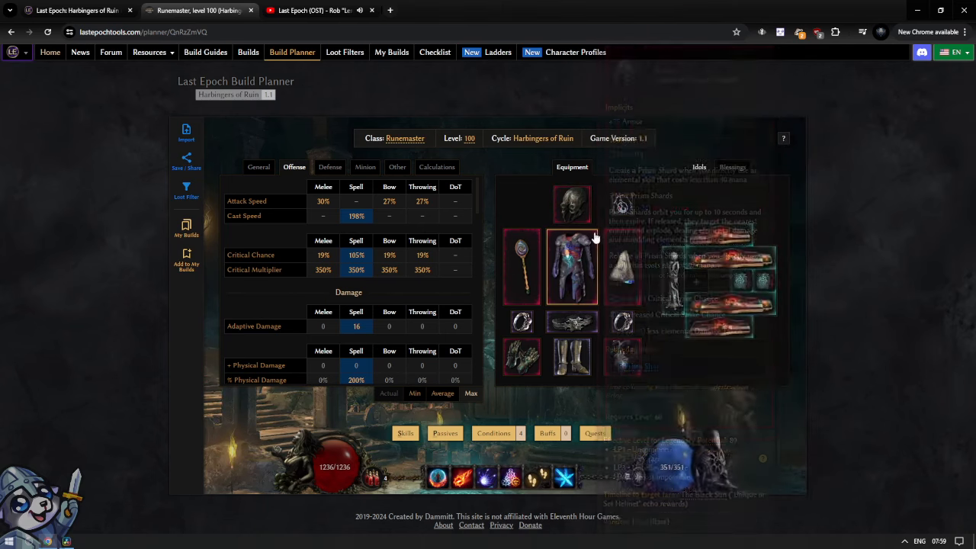
mouse_move(572, 266)
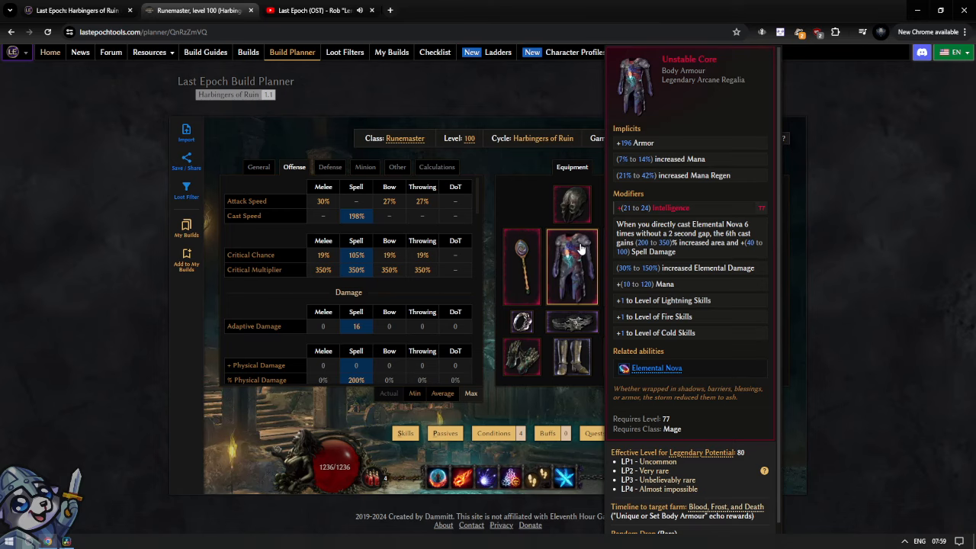
mouse_move(580, 250)
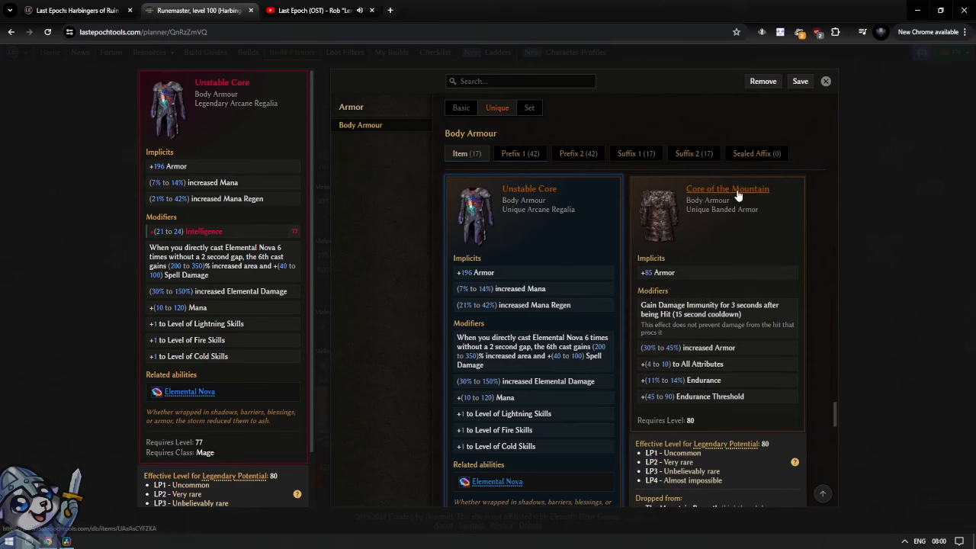
mouse_move(709, 232)
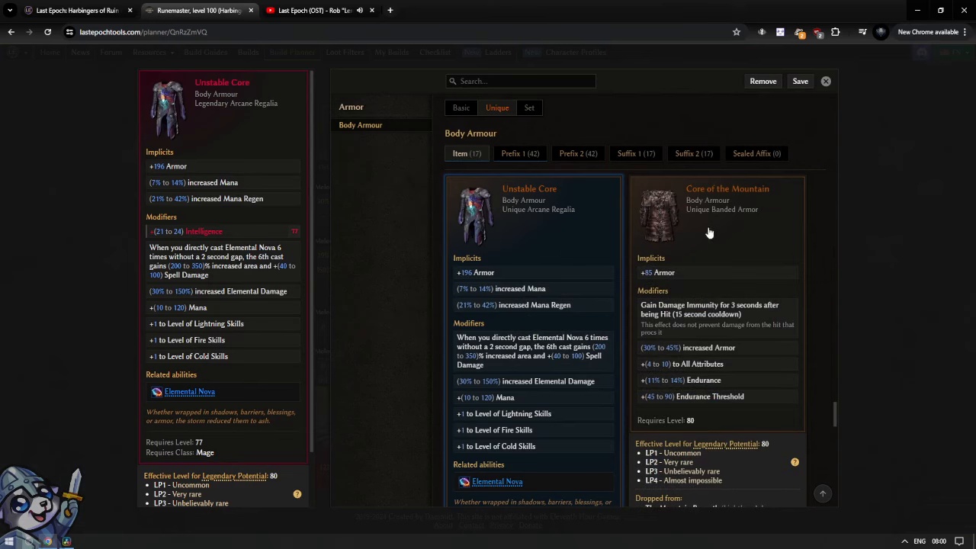
mouse_move(674, 375)
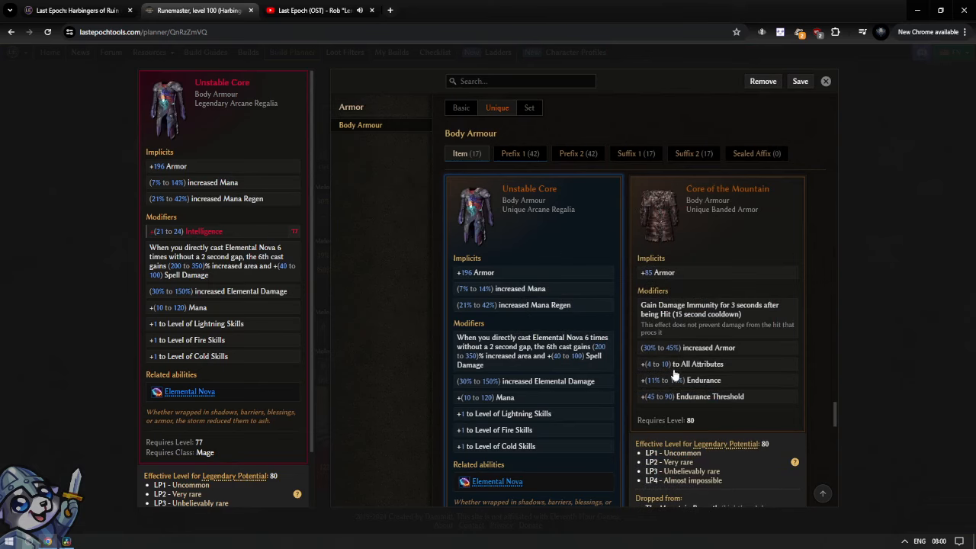
mouse_move(720, 371)
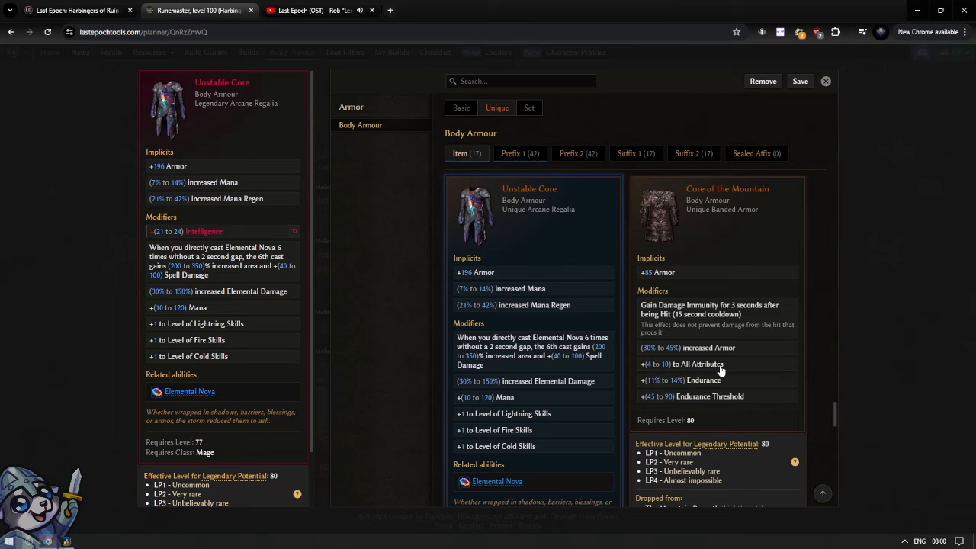
mouse_move(717, 390)
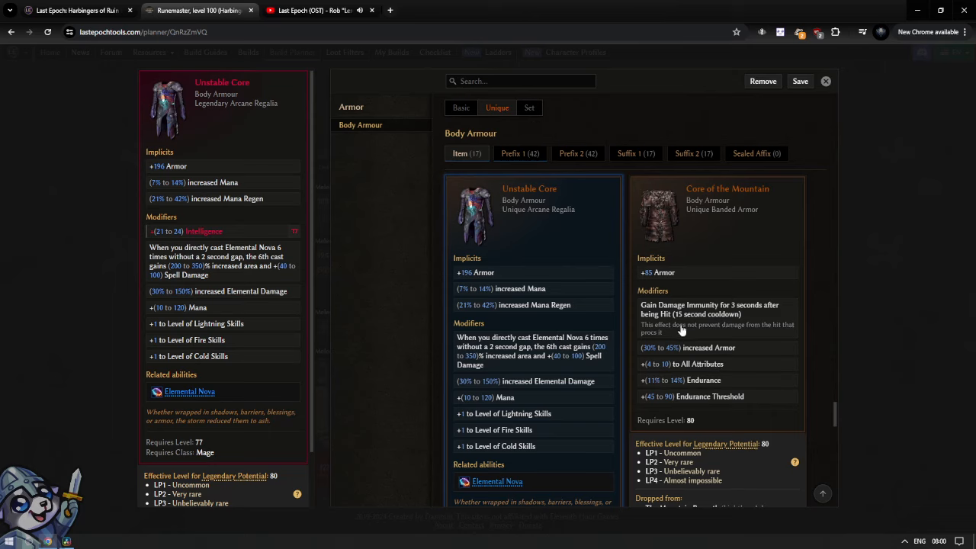
mouse_move(822, 93)
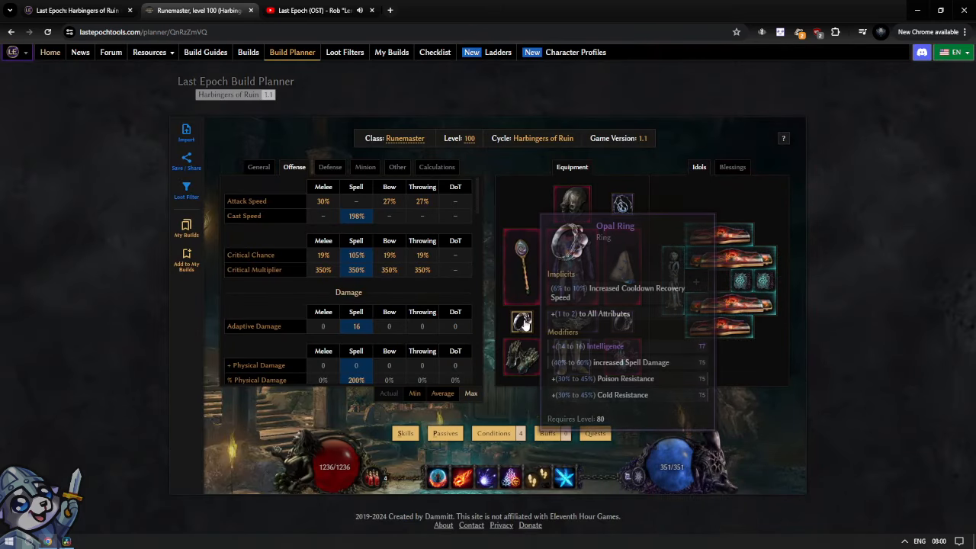
mouse_move(618, 323)
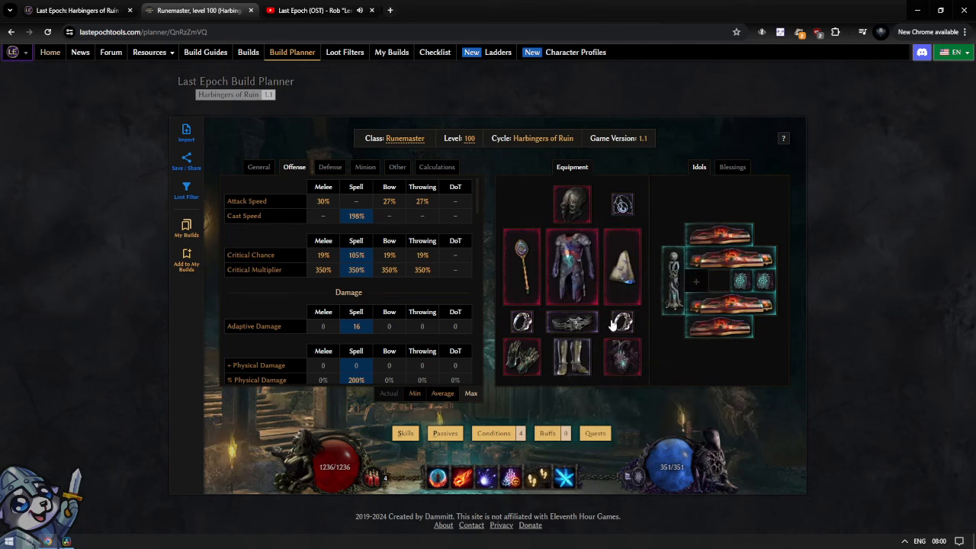
mouse_move(622, 322)
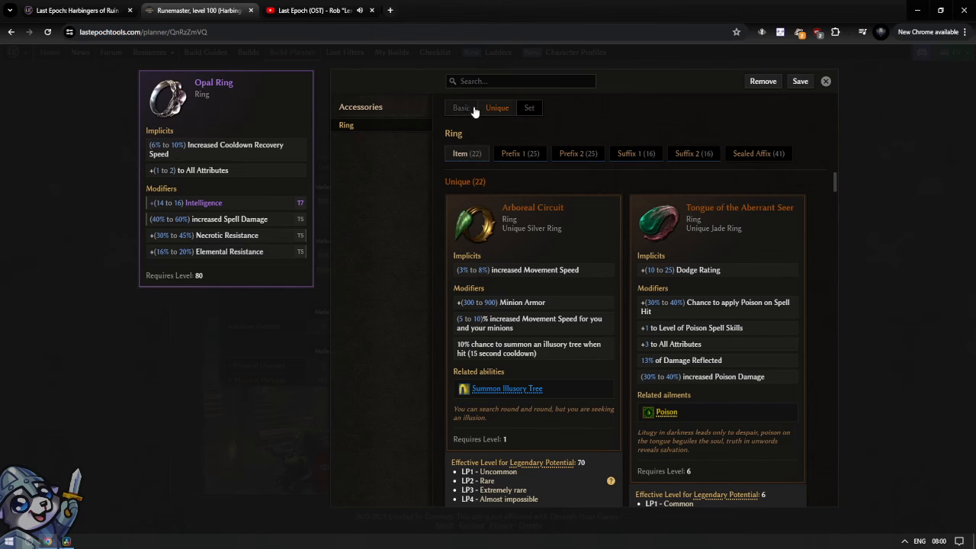
type("red")
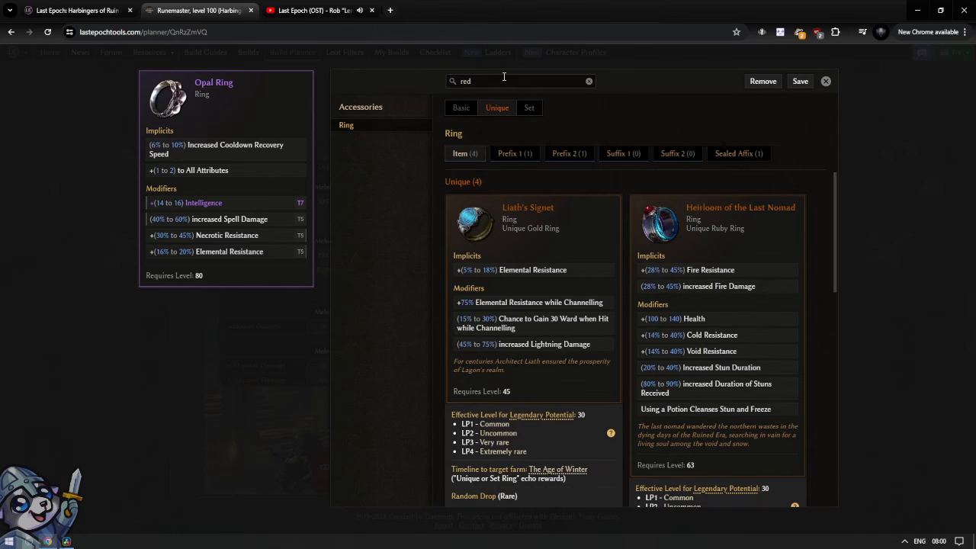
scroll("down", 3)
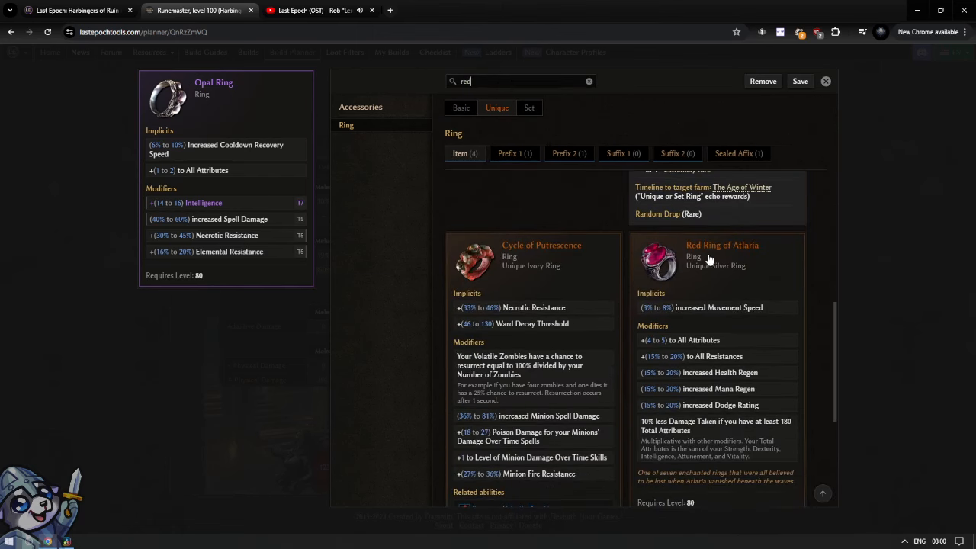
scroll("down", 3)
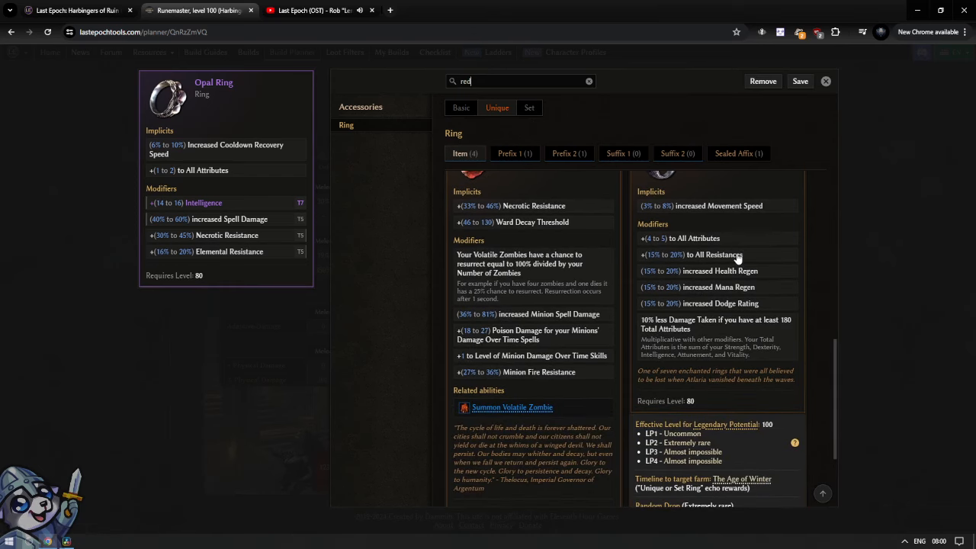
mouse_move(683, 328)
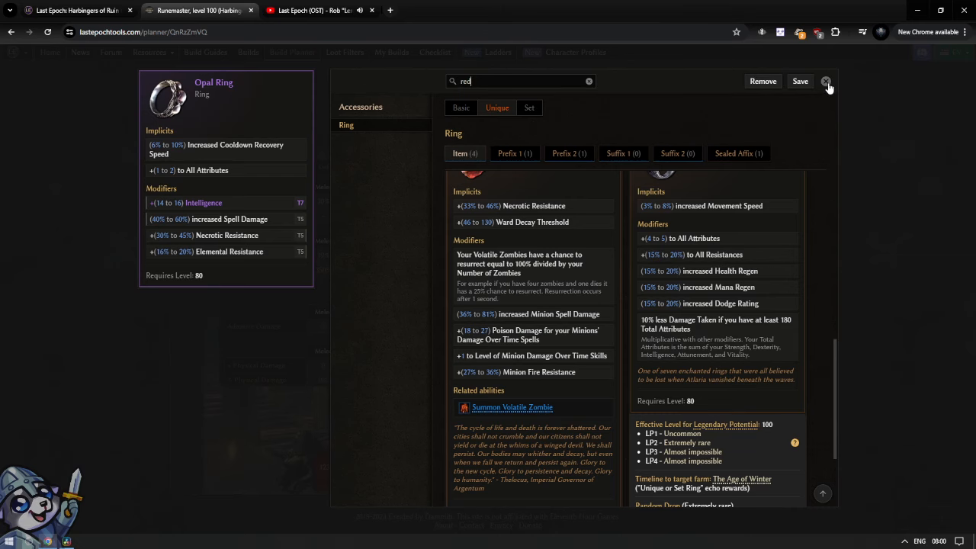
left_click(826, 81)
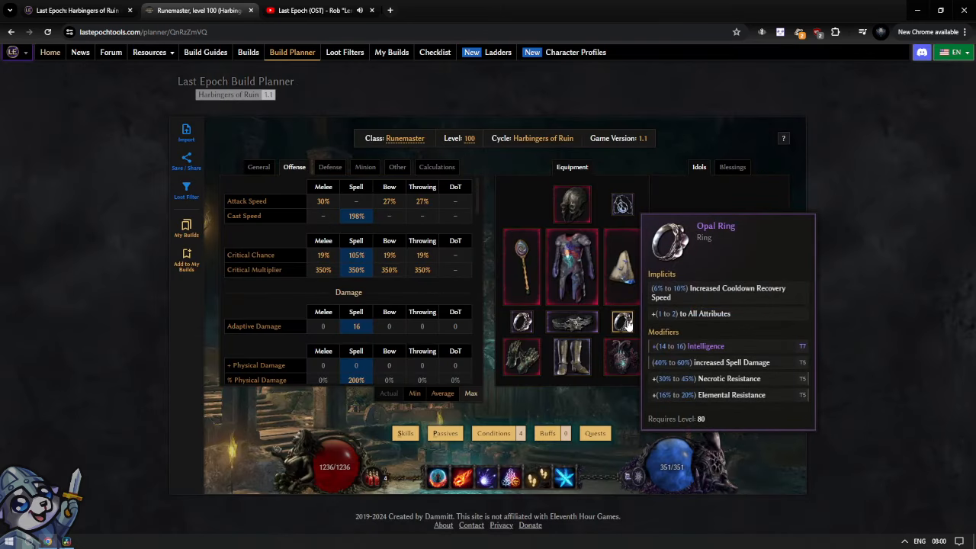
mouse_move(572, 321)
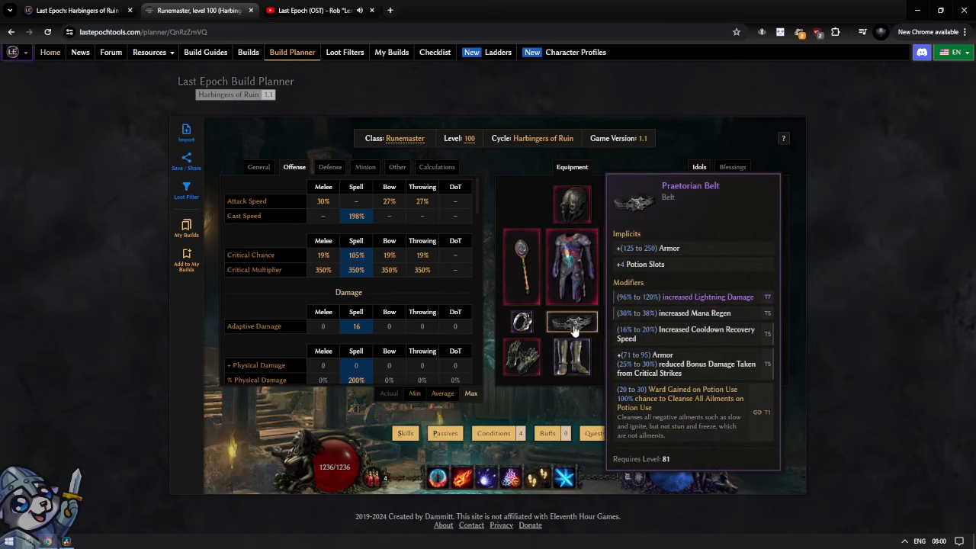
left_click(571, 322)
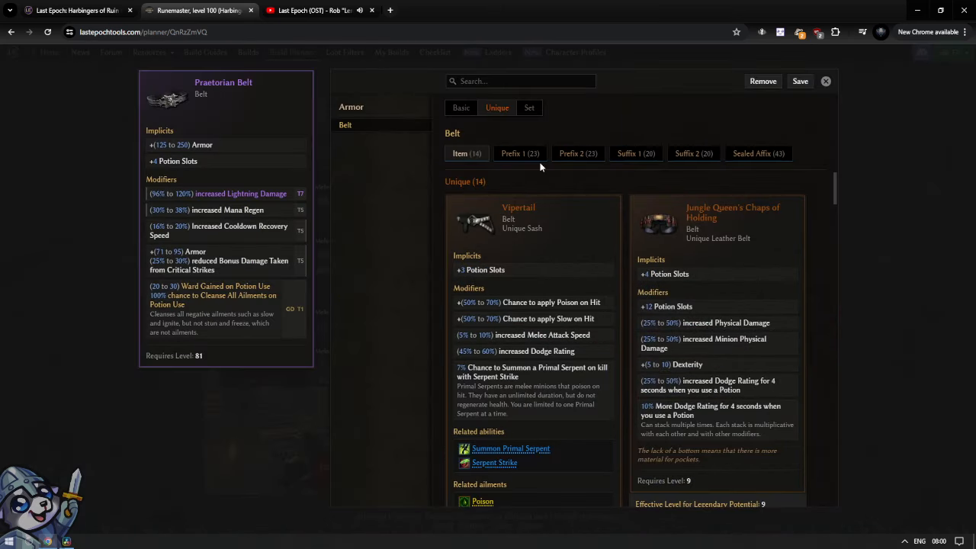
scroll("down", 3)
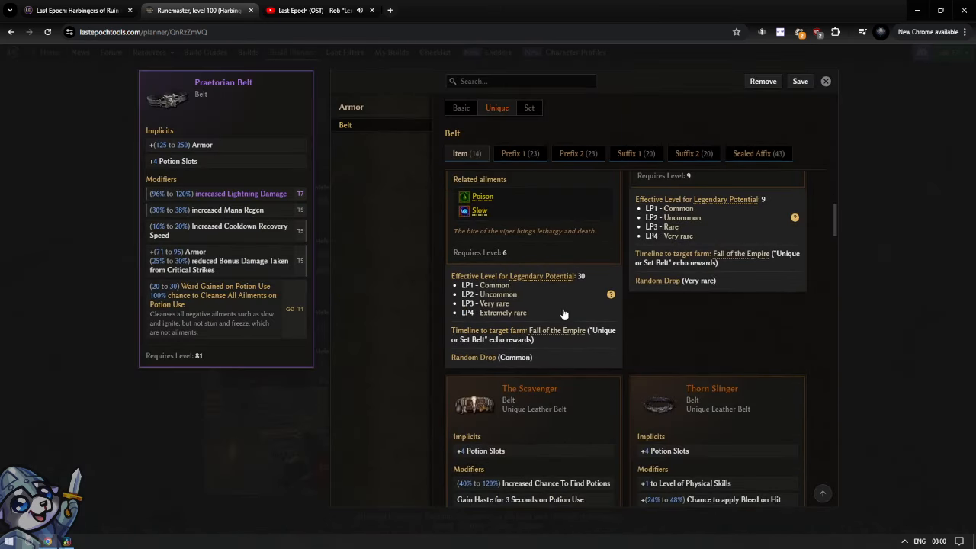
scroll("down", 3)
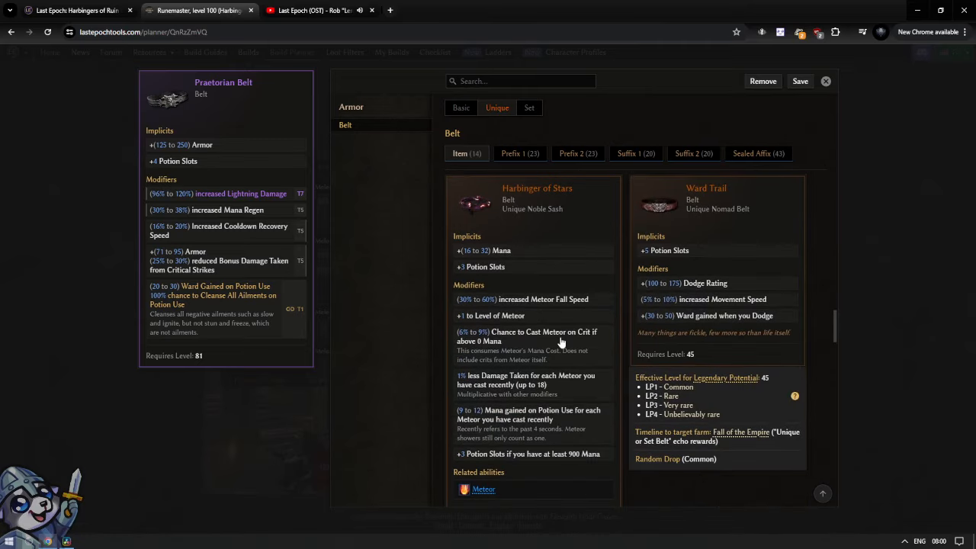
scroll("down", 3)
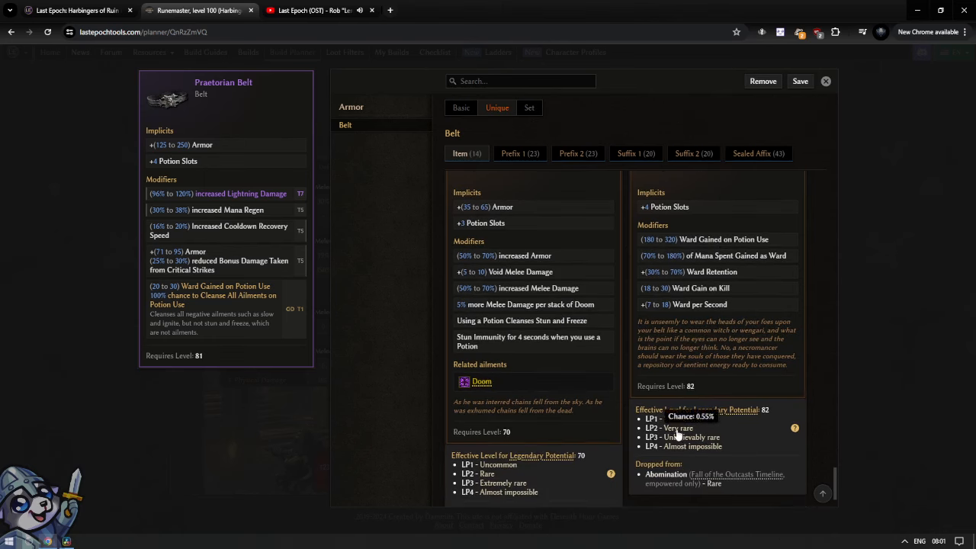
left_click(826, 81)
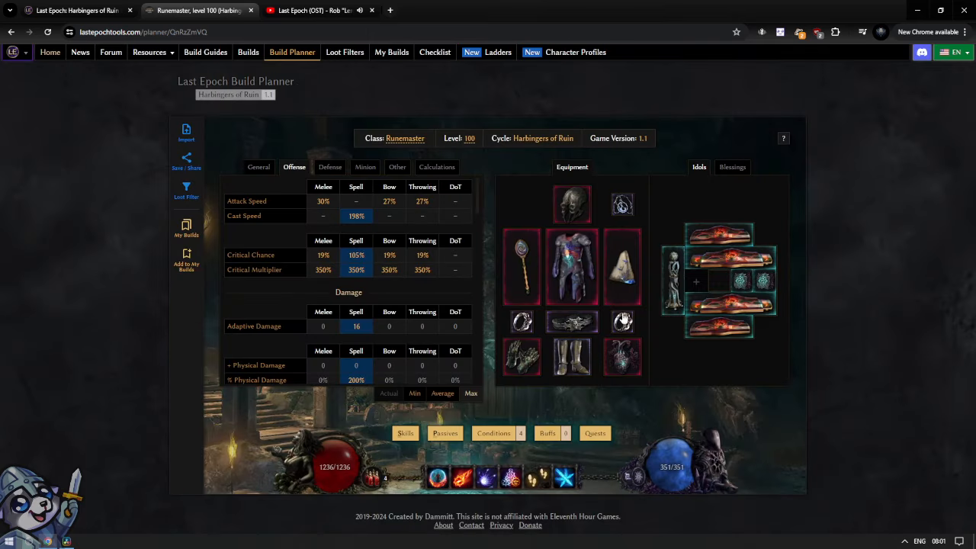
mouse_move(570, 321)
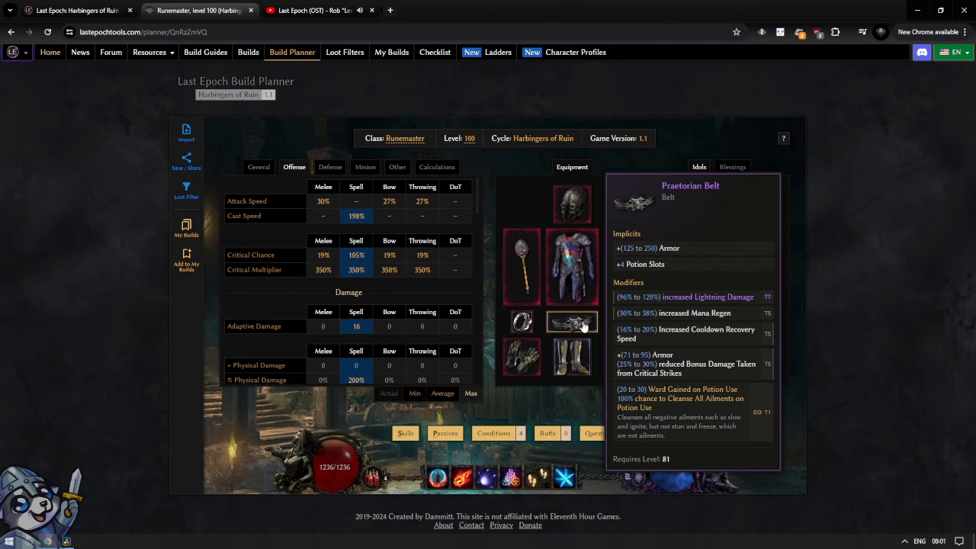
mouse_move(522, 357)
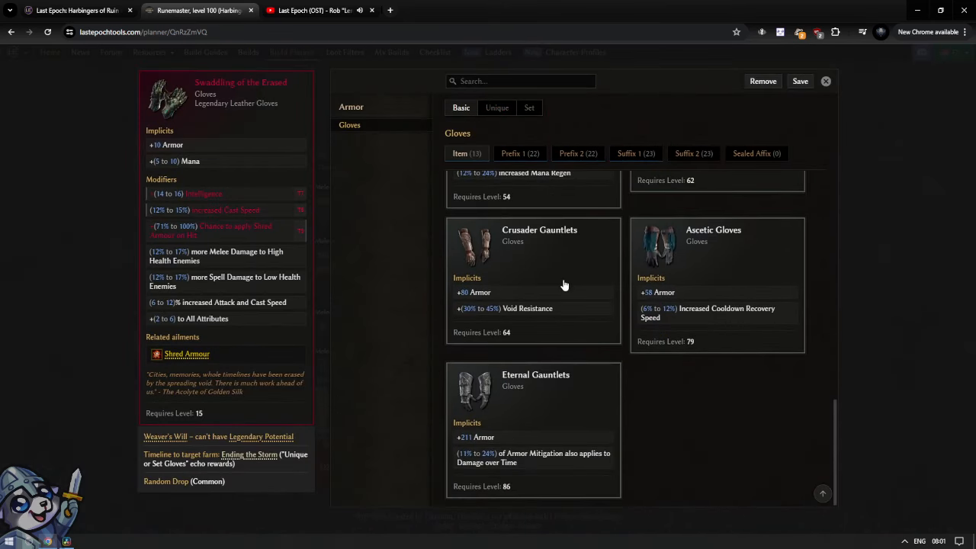
mouse_move(537, 400)
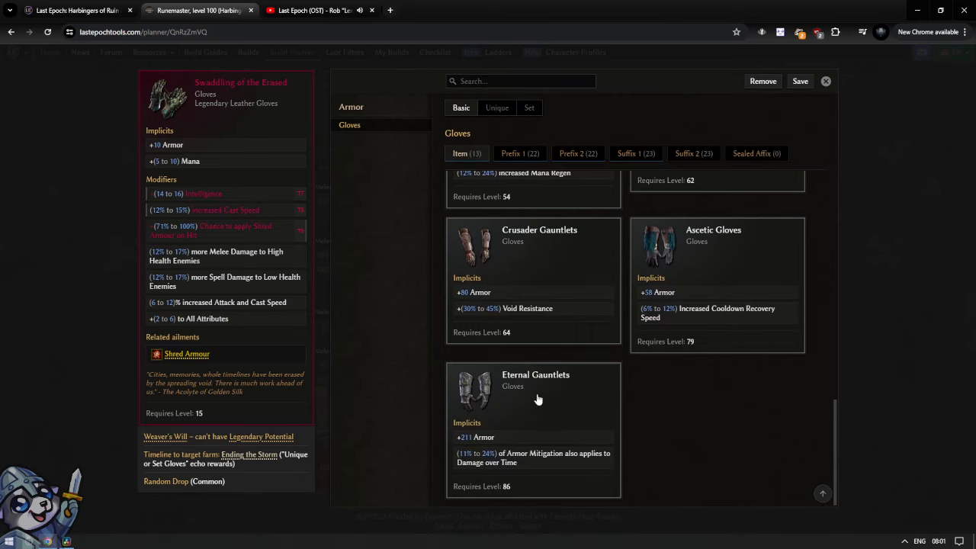
mouse_move(546, 464)
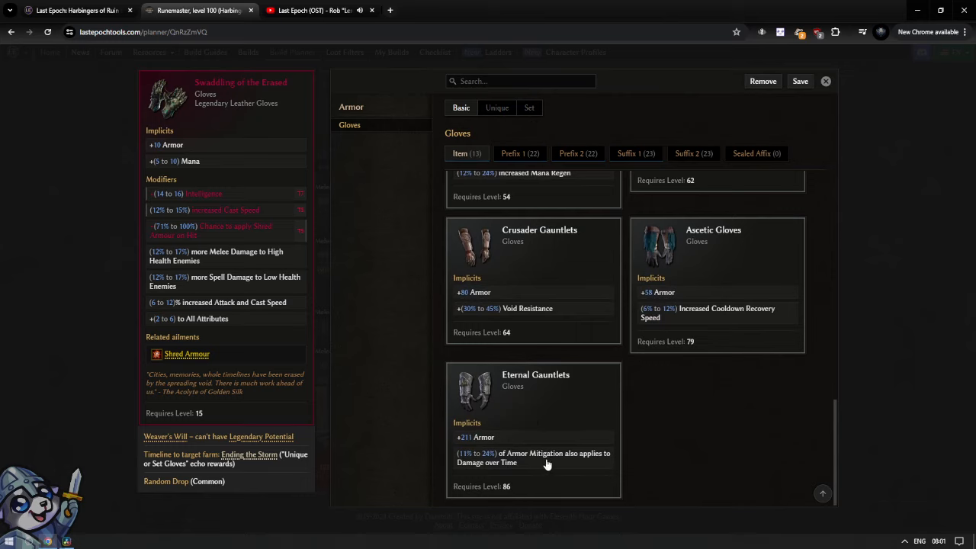
mouse_move(496, 446)
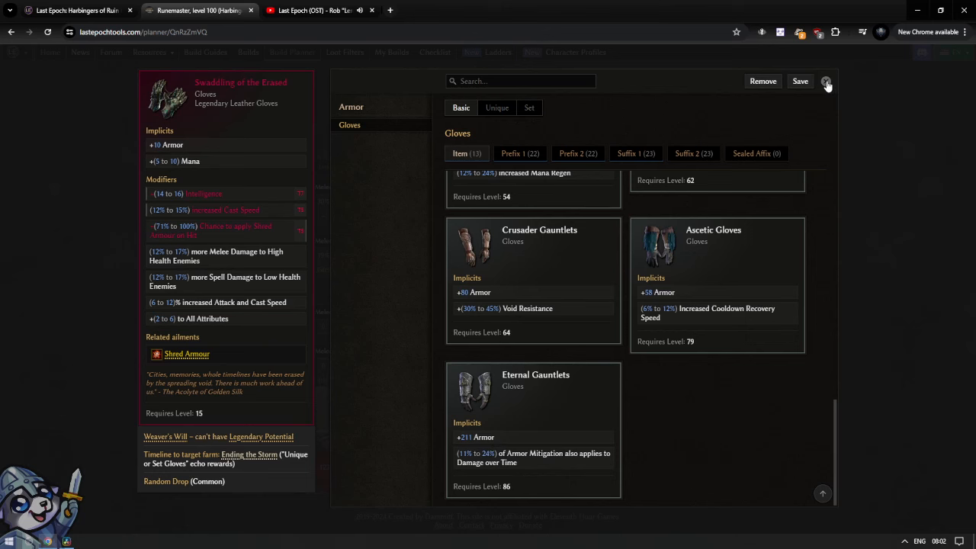
left_click(827, 82)
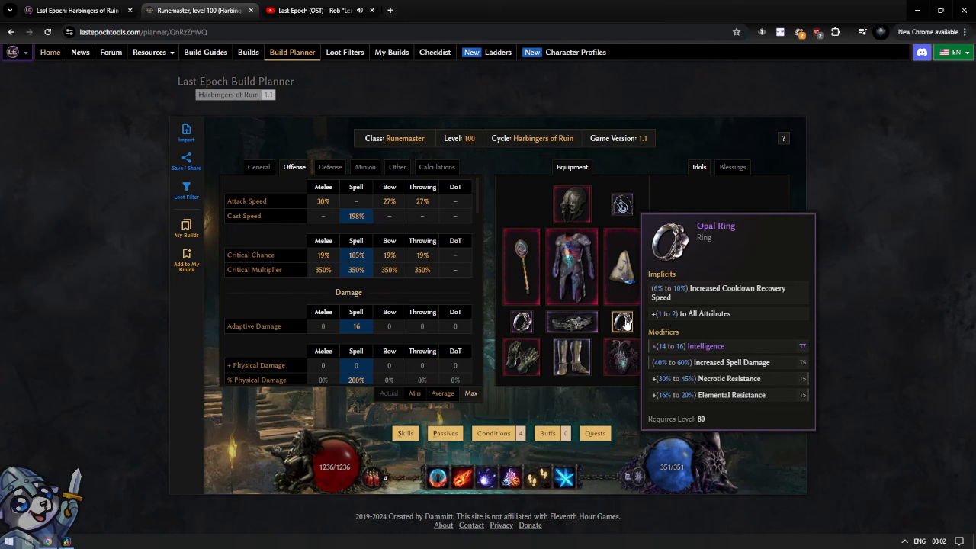
mouse_move(522, 357)
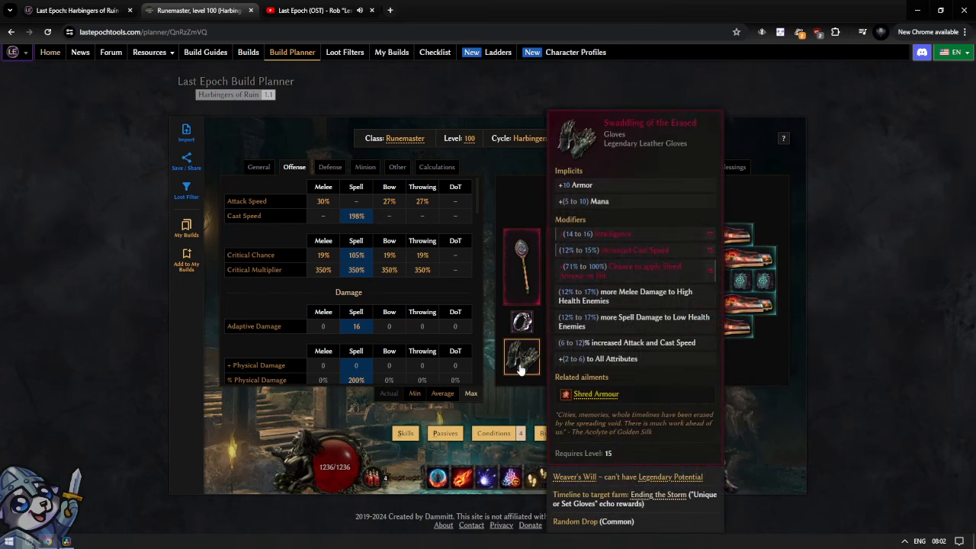
mouse_move(521, 371)
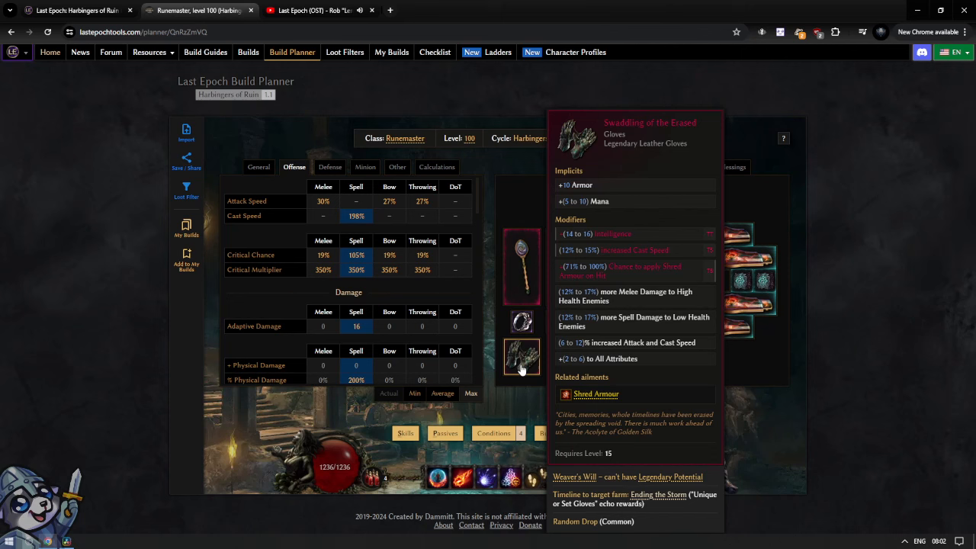
mouse_move(572, 357)
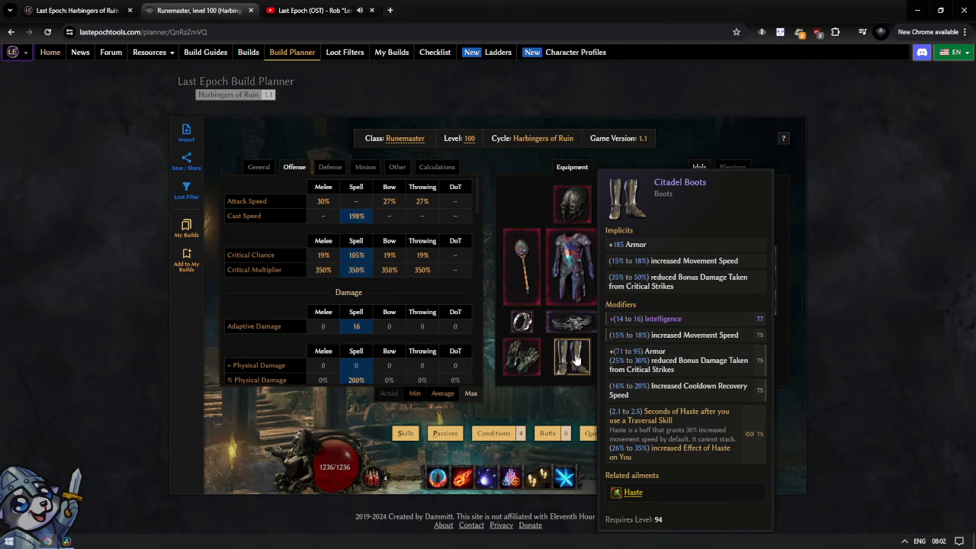
mouse_move(579, 363)
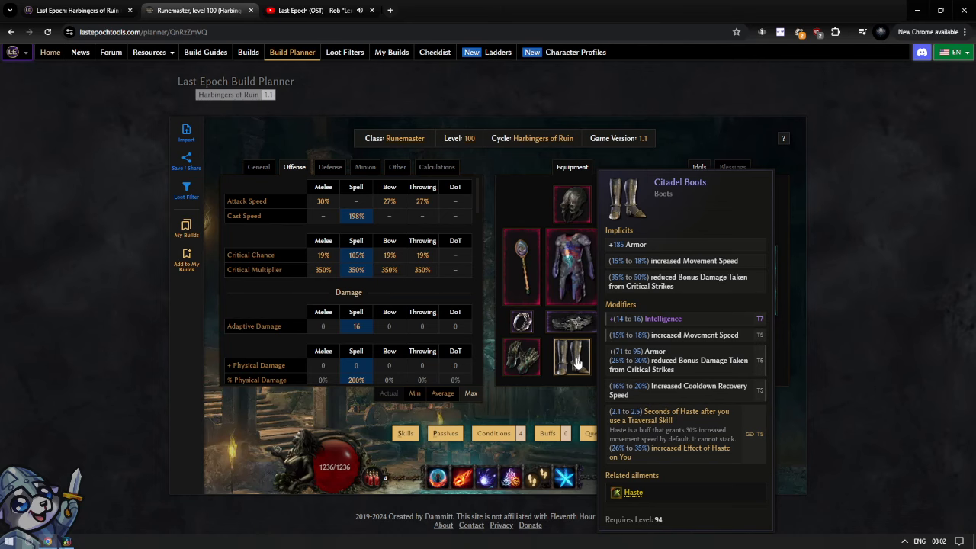
Open the item selector for the equipped Citadel Boots slot.
left_click(571, 357)
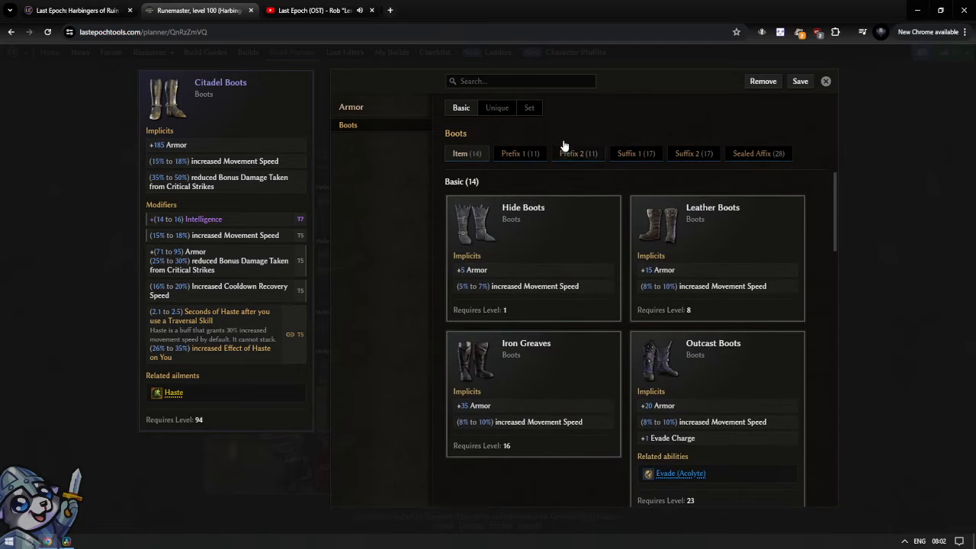
Browse unique boots filtered by 'int', then close the selector leaving Citadel Boots equipped.
left_click(497, 106)
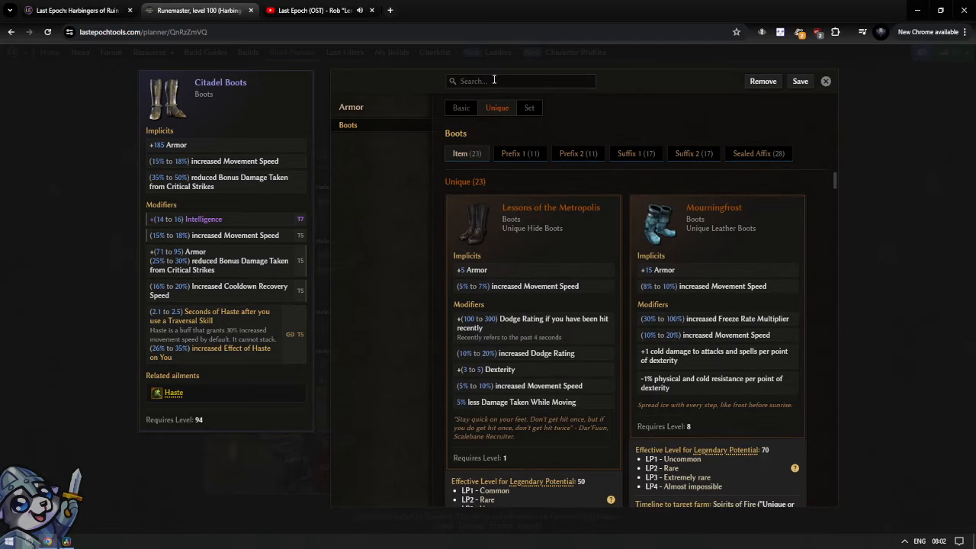
type("int")
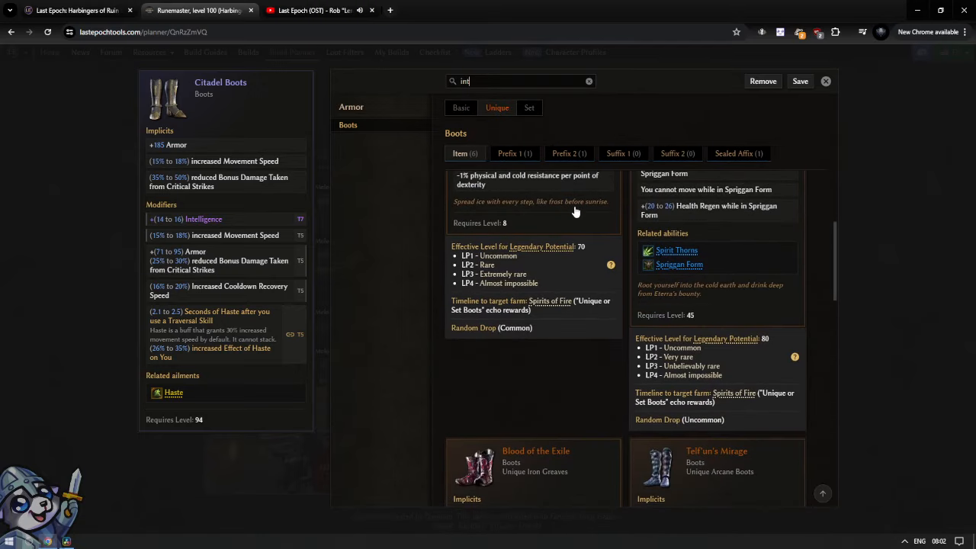
scroll("down", 3)
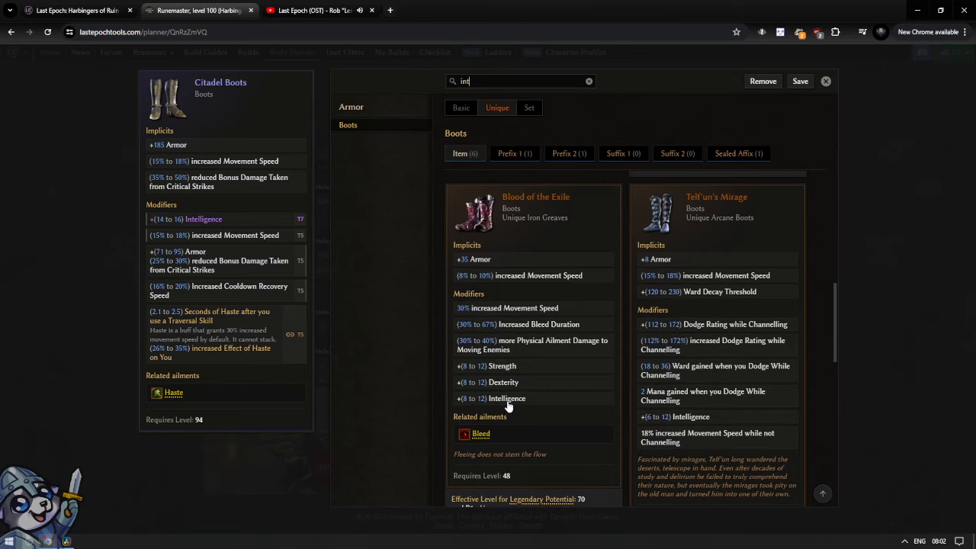
mouse_move(534, 399)
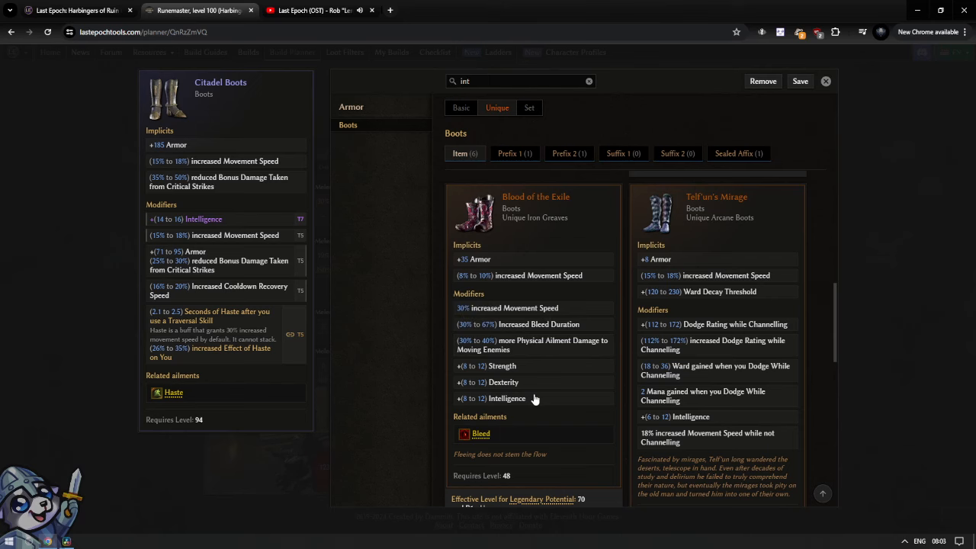
scroll("down", 3)
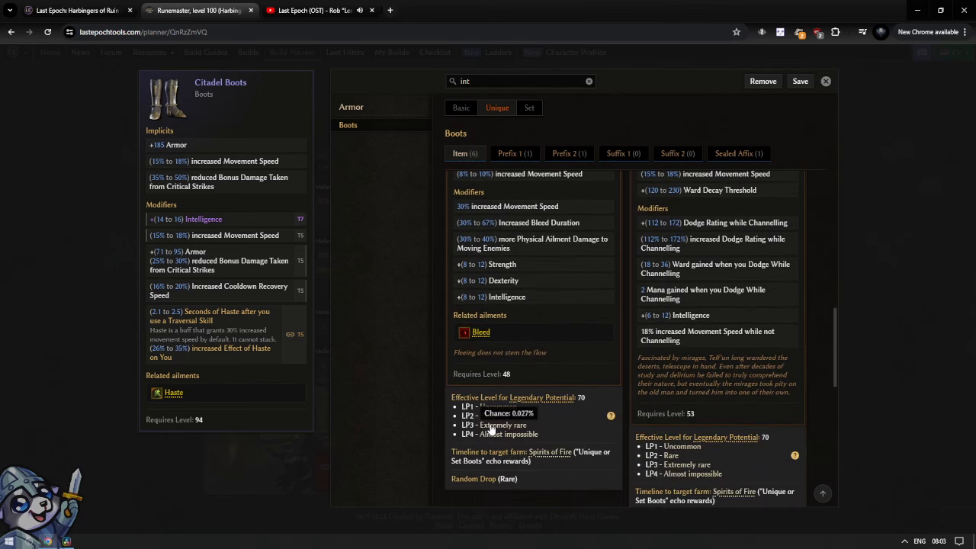
mouse_move(835, 92)
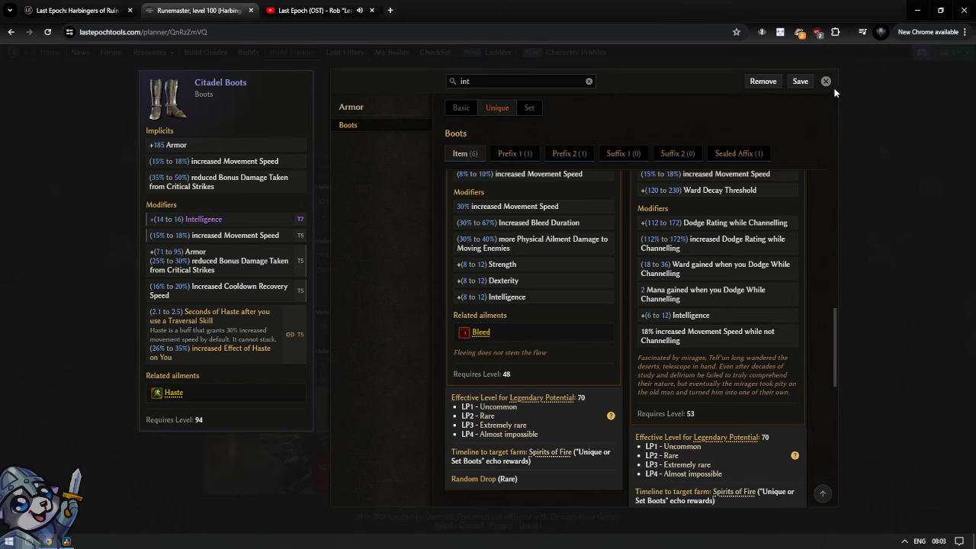
left_click(827, 81)
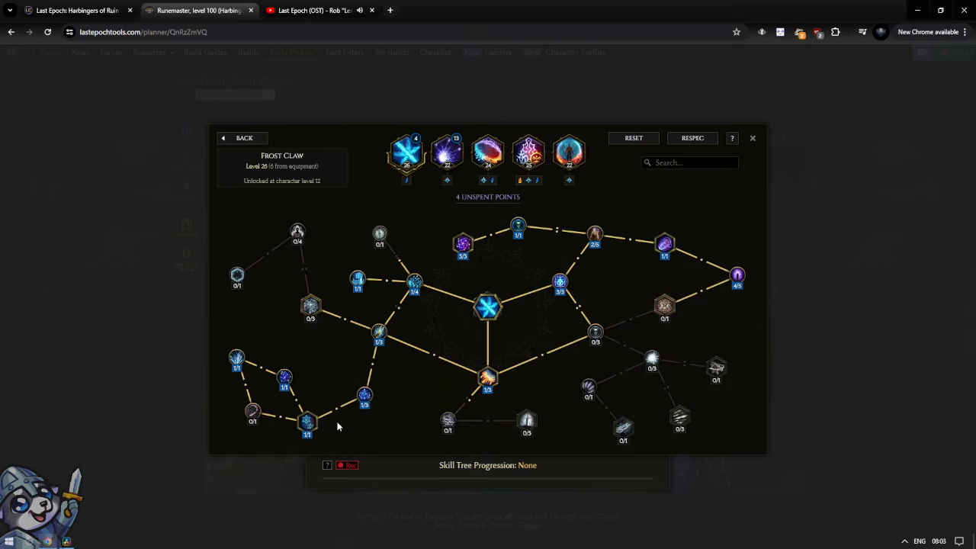
Spend Frost Claw's four unspent points and close its tree to the equipment overview.
left_click(652, 359)
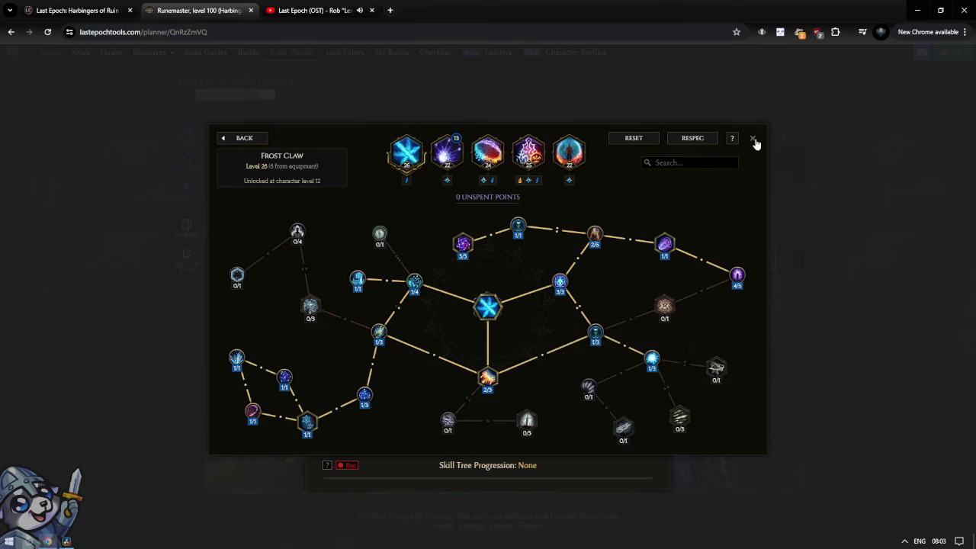
left_click(754, 137)
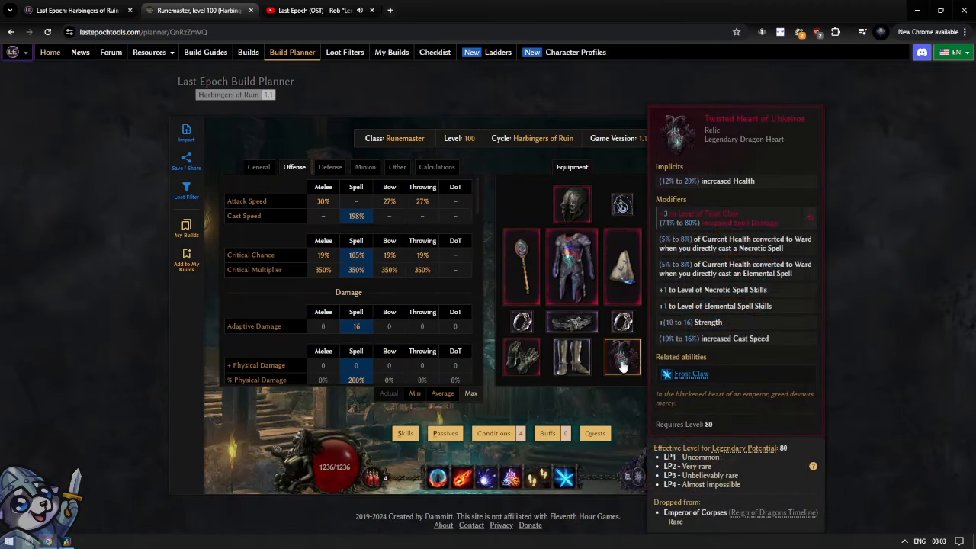